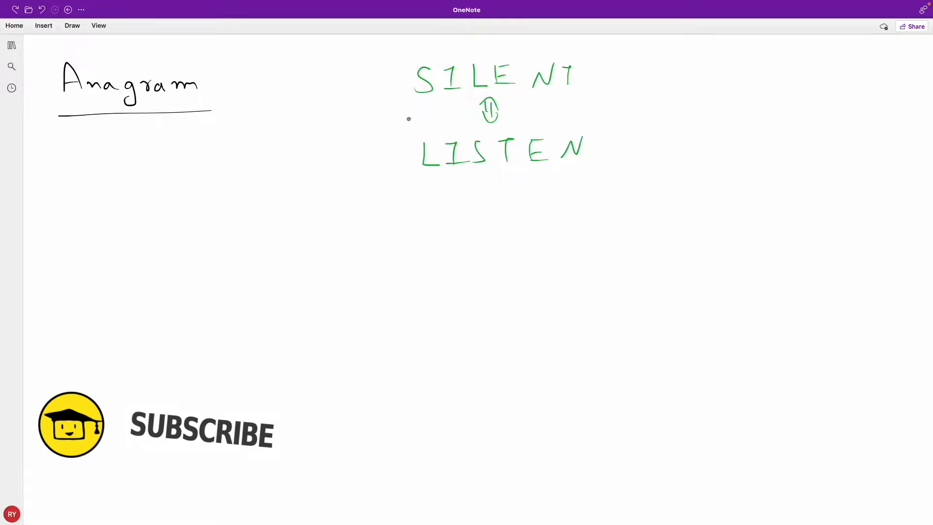
mouse_move(438, 96)
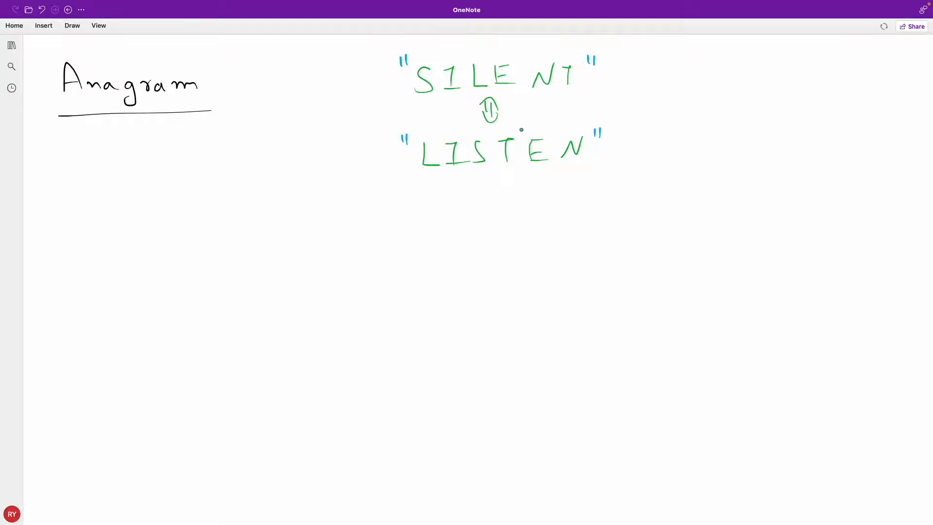
mouse_move(347, 90)
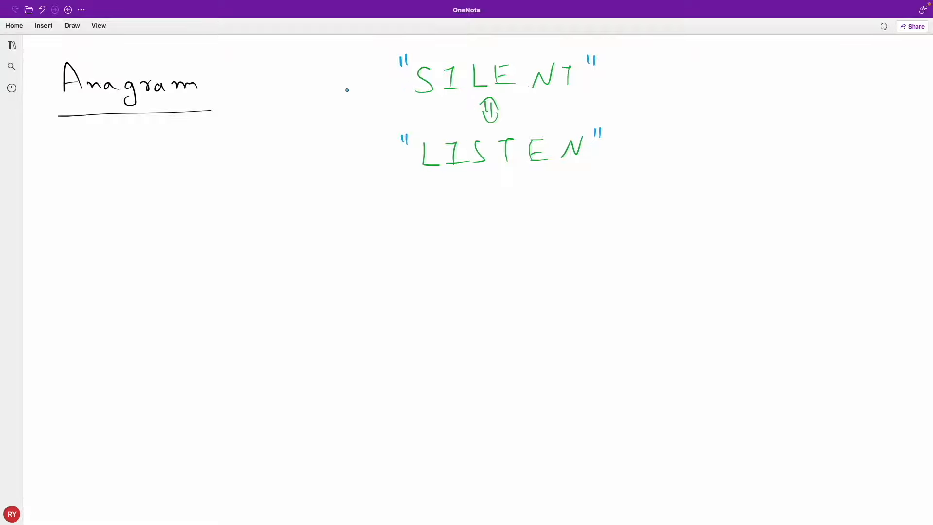
Step: Label the quoted words S1 and S2 and double-underline the S in SILENT and LISTEN
drag(336, 86, 348, 75)
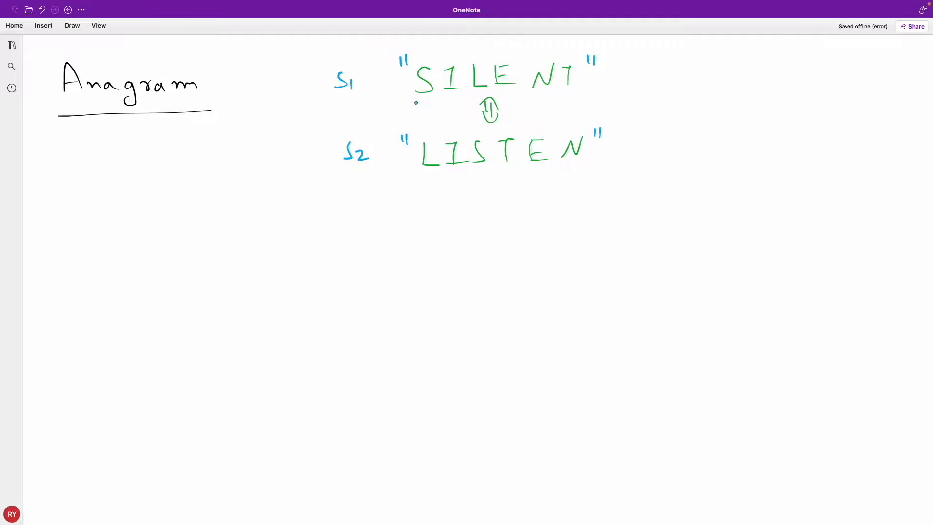
drag(417, 104, 440, 104)
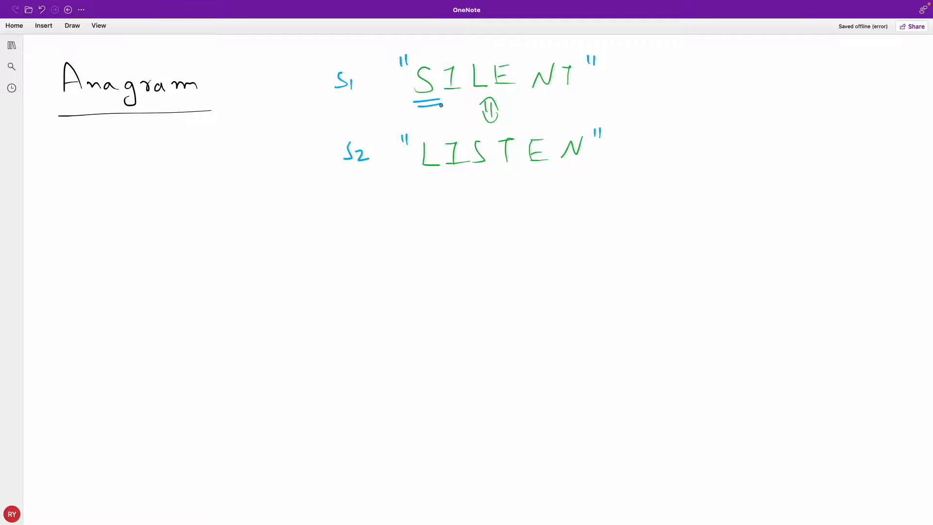
drag(476, 181, 496, 180)
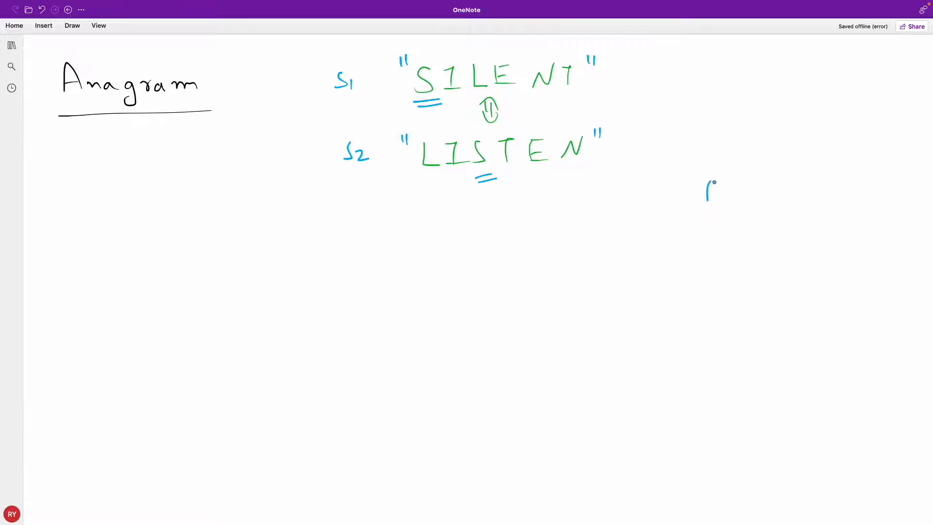
Step: Write the ABC/BCA example marked T, then ABC beneath ABCD
drag(706, 190, 774, 190)
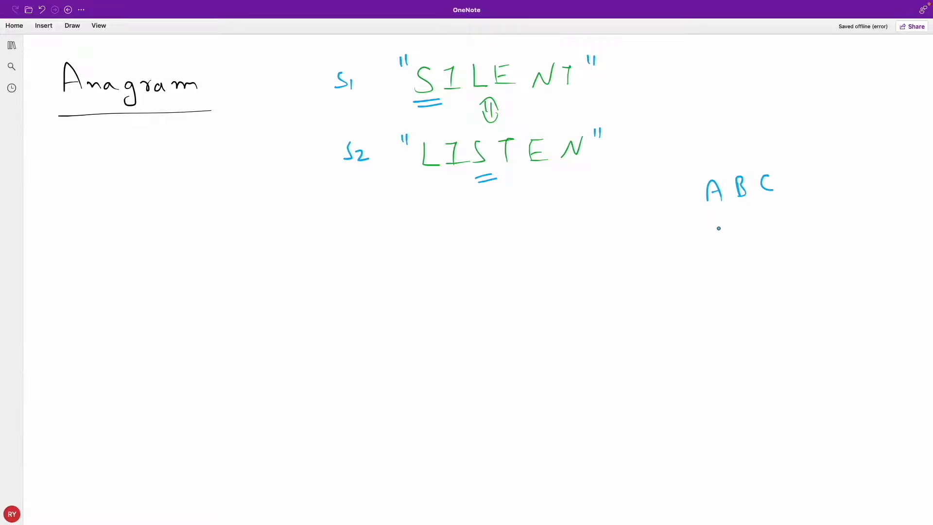
drag(708, 238, 726, 221)
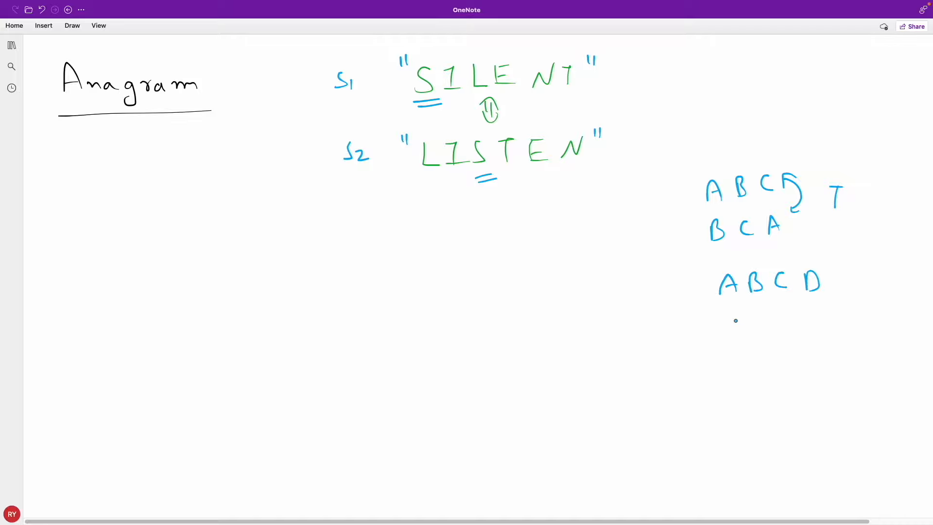
drag(720, 333, 774, 322)
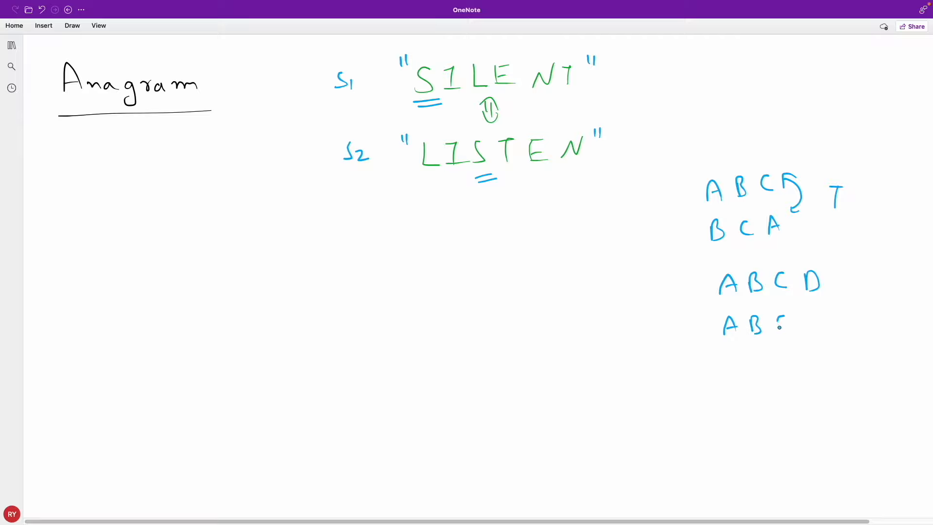
Step: Link the examples with arrows, label the rows S1 and S2, and mark the pair F
drag(780, 314, 833, 303)
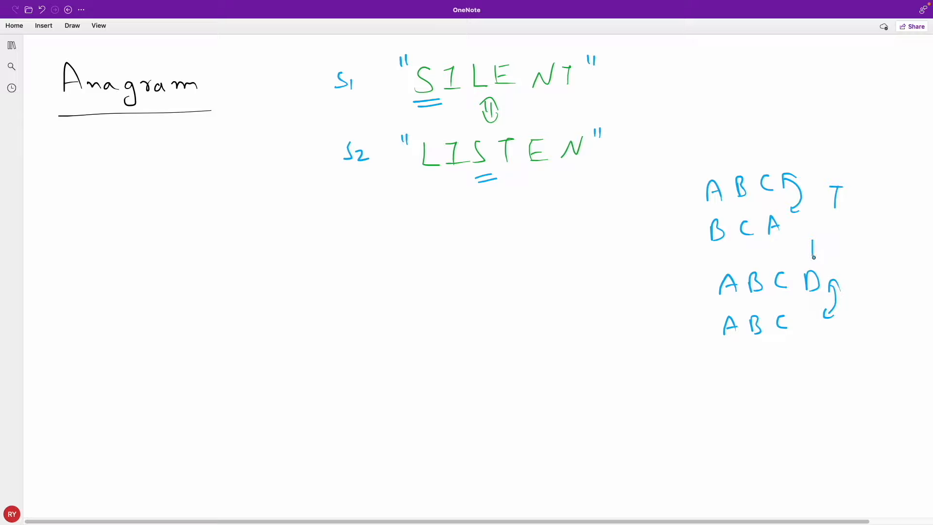
text(S1)
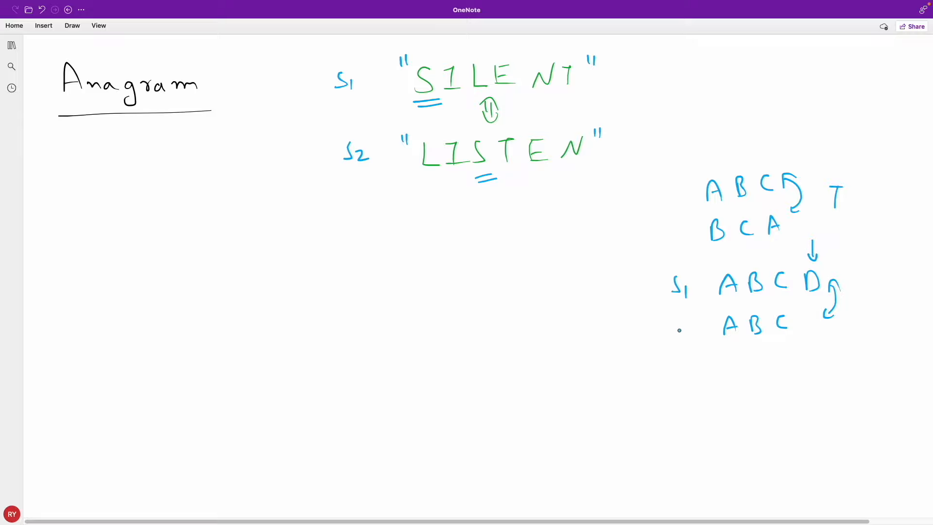
drag(675, 324, 699, 336)
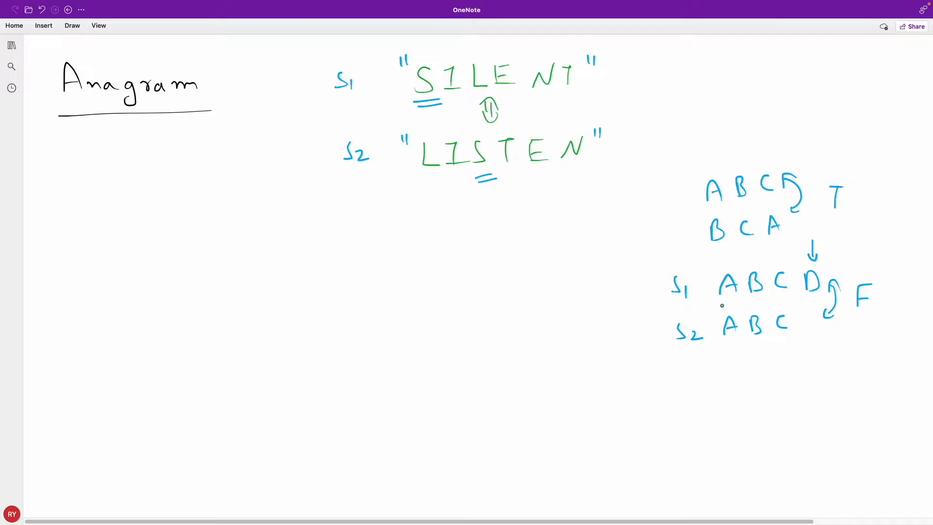
mouse_move(665, 216)
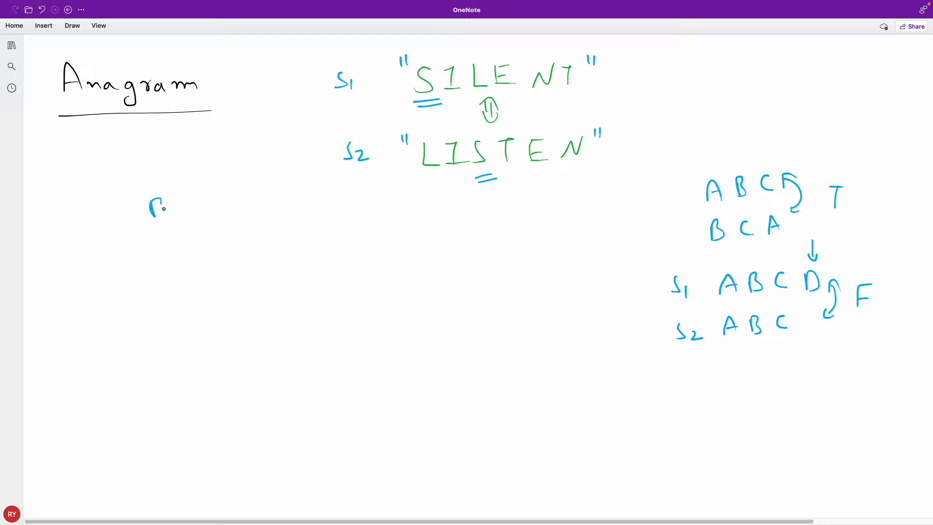
Step: Write the B.F heading on the left and draw an arrow from S1 to SILENT
drag(146, 208, 217, 223)
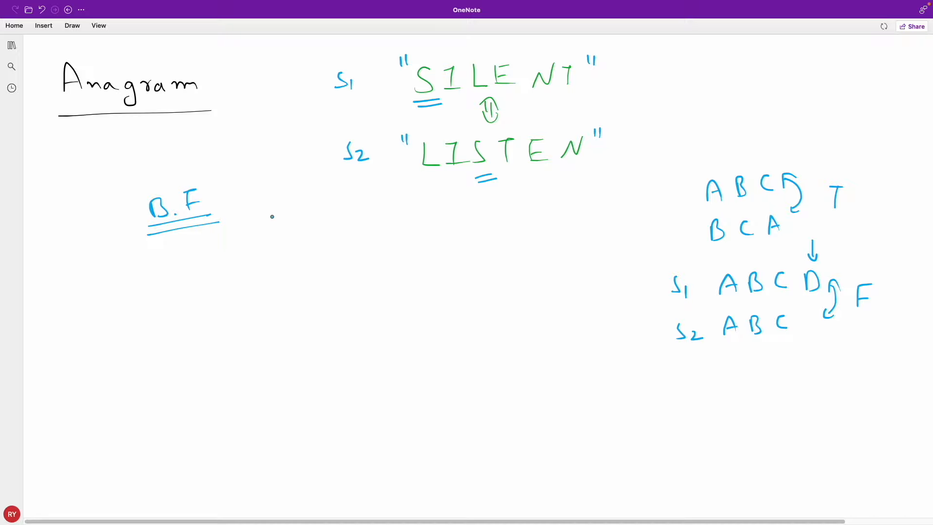
mouse_move(284, 205)
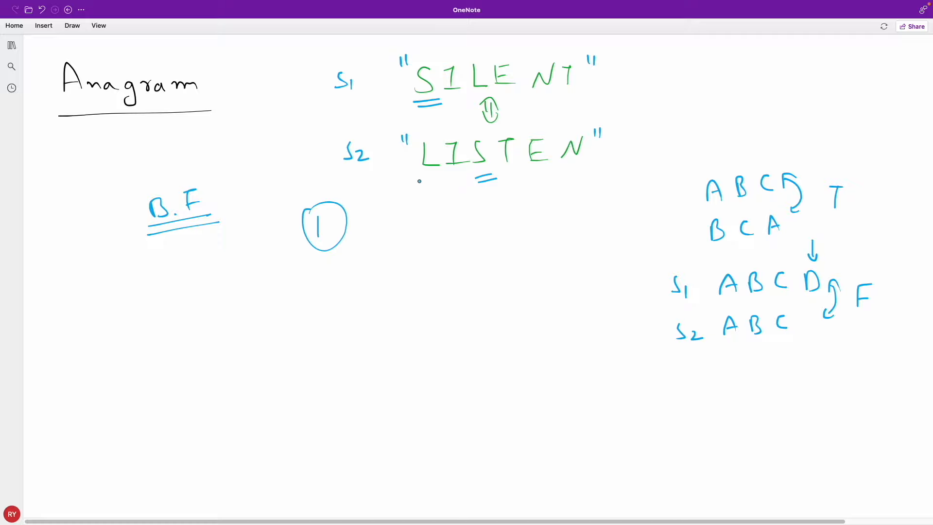
mouse_move(414, 198)
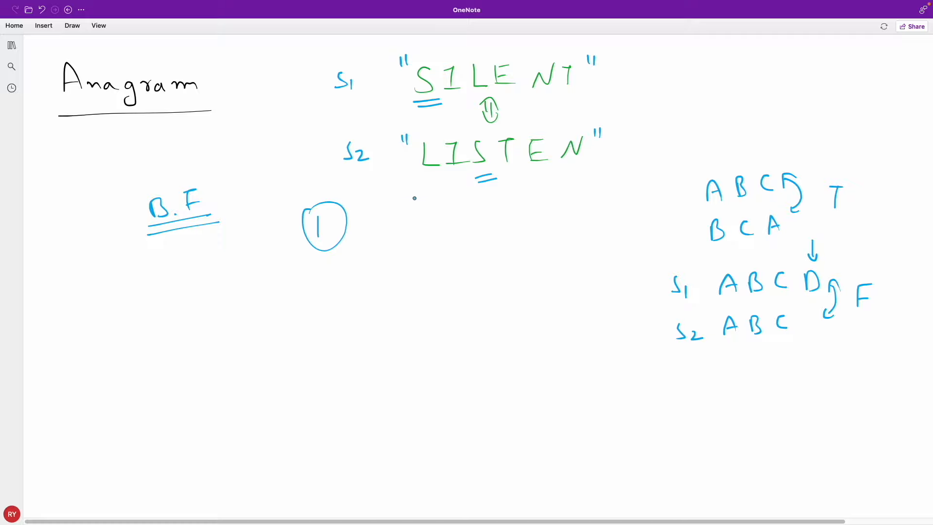
drag(369, 84, 399, 84)
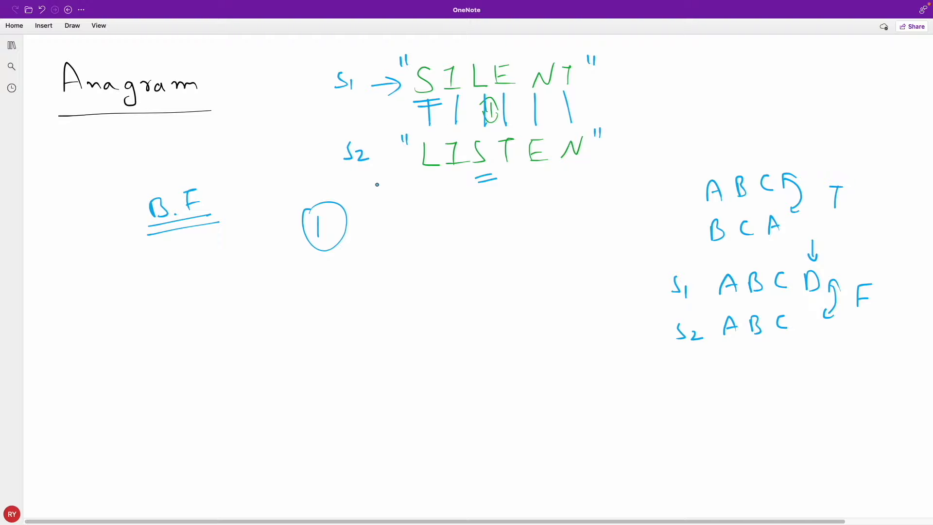
Step: Tick SILENT and LISTEN and note n log(n) beside each word
drag(607, 71, 624, 62)
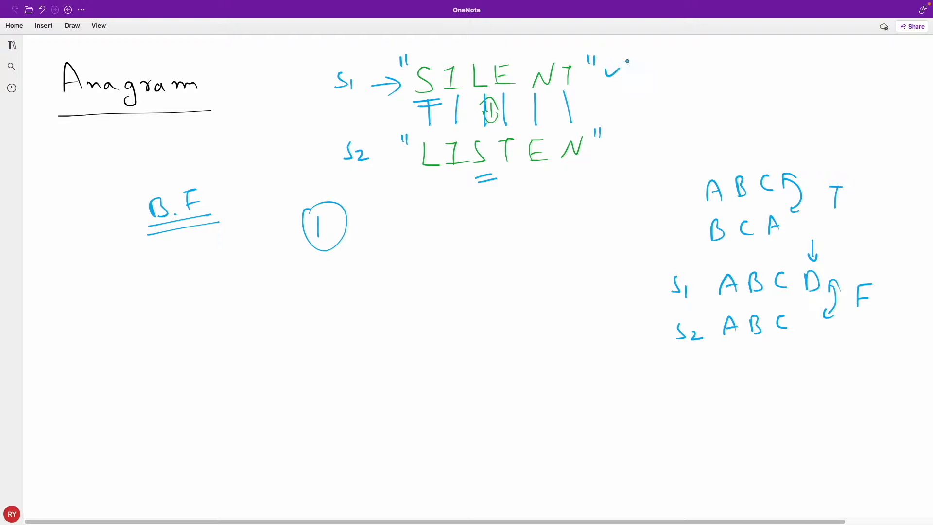
drag(613, 128, 639, 146)
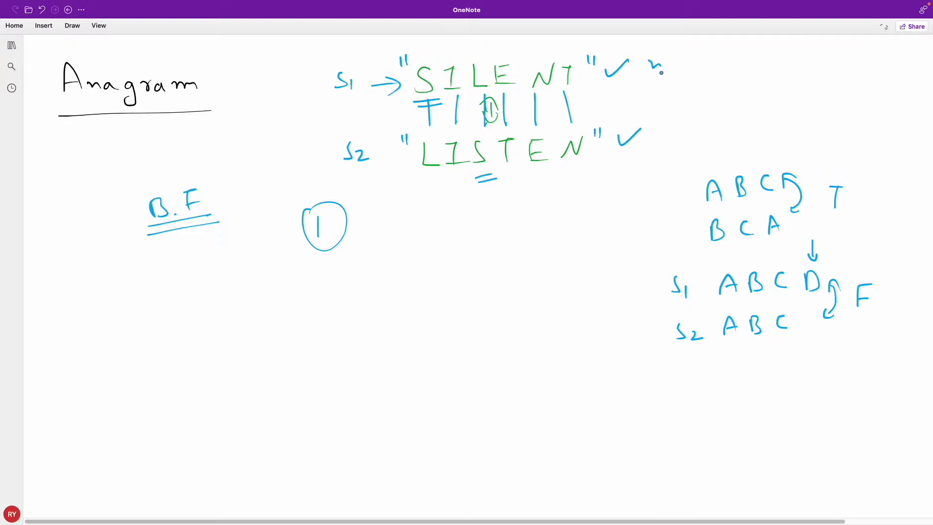
drag(654, 65, 726, 68)
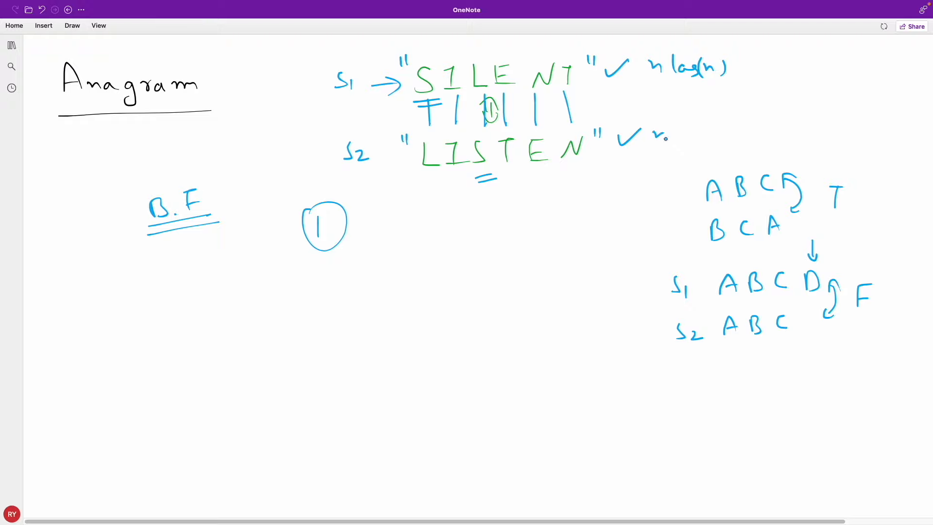
drag(654, 137, 738, 137)
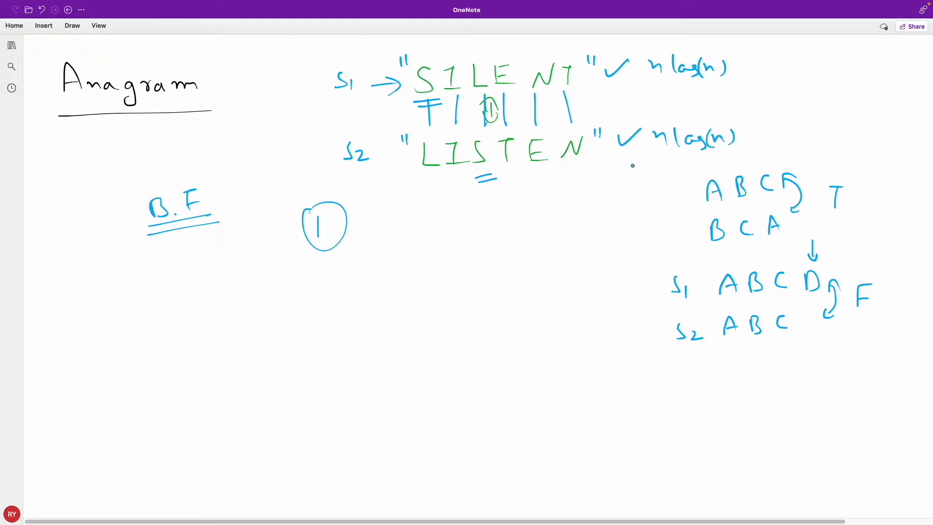
Step: Write Sort beside the circled 1, cross it with an X, and start approach 2 below
drag(379, 214, 369, 232)
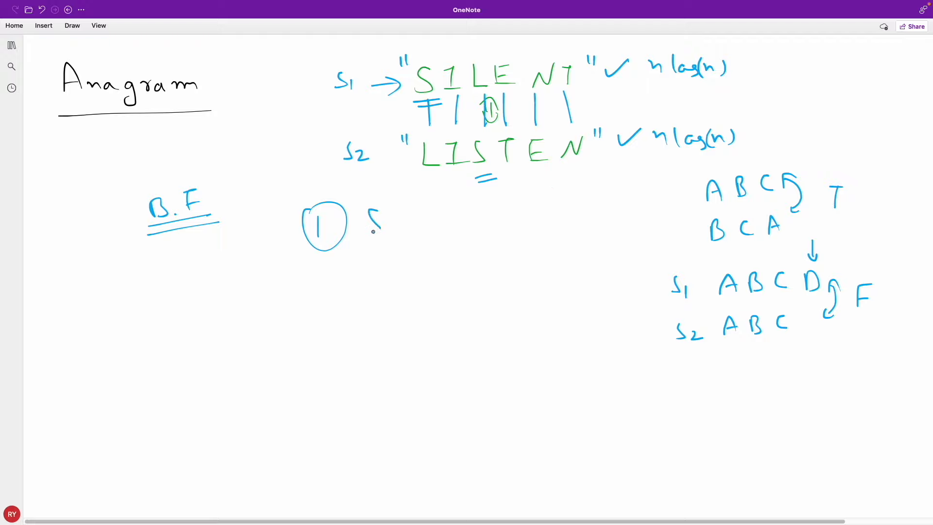
drag(370, 213, 500, 224)
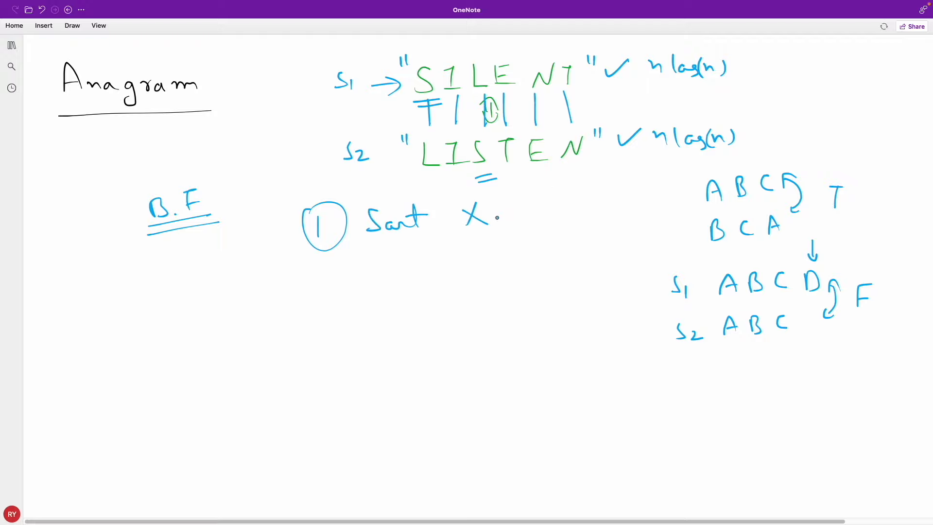
drag(309, 285, 336, 315)
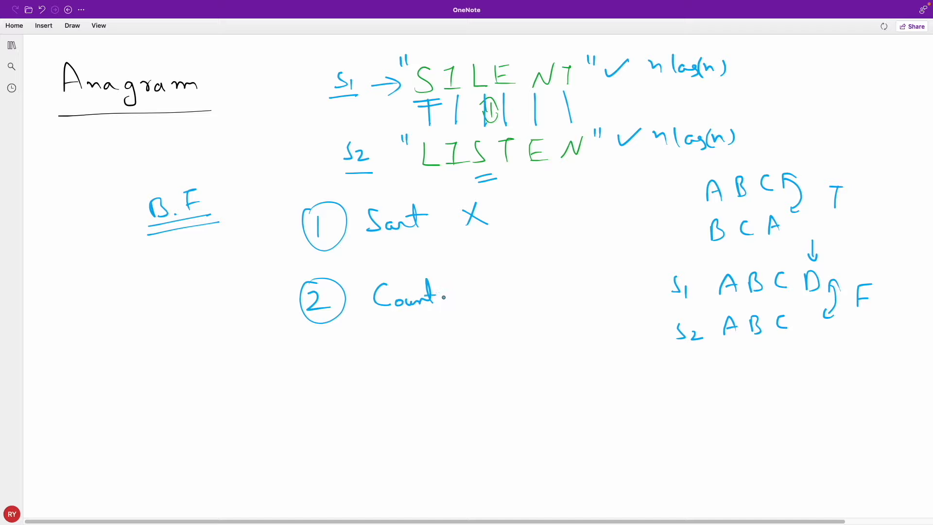
Step: Write the Count1[26] and Count2[26] arrays beside the circled 2
drag(443, 297, 452, 298)
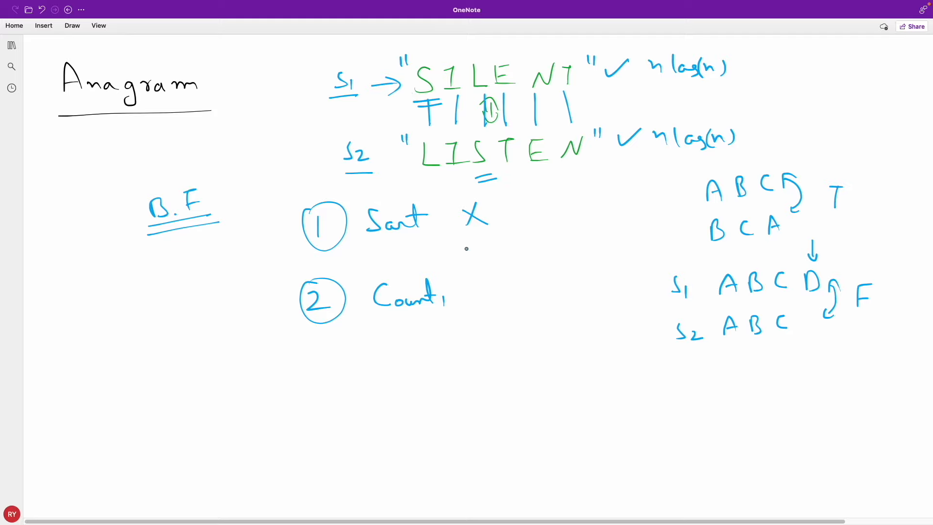
drag(443, 297, 494, 288)
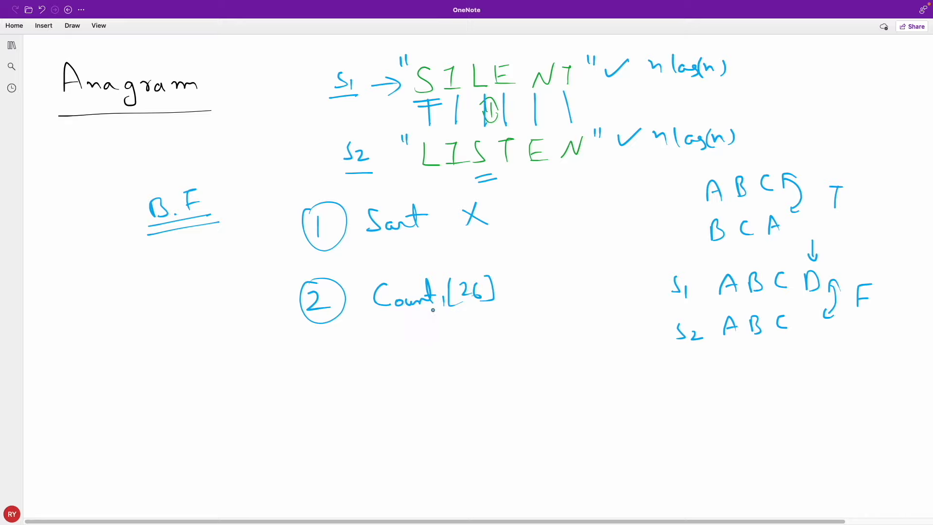
drag(509, 297, 538, 289)
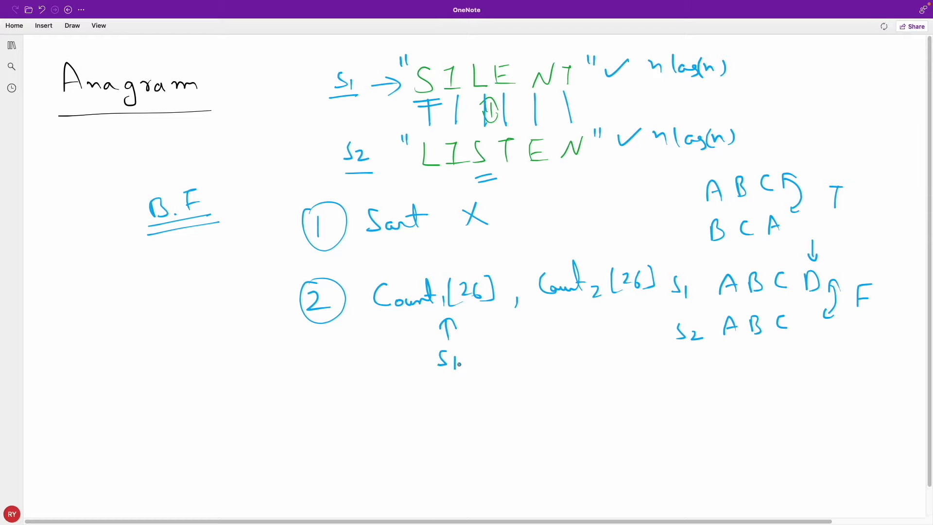
Step: Point S2 at the second array and draw double arrows over SILENT and between the arrays
drag(592, 330, 592, 306)
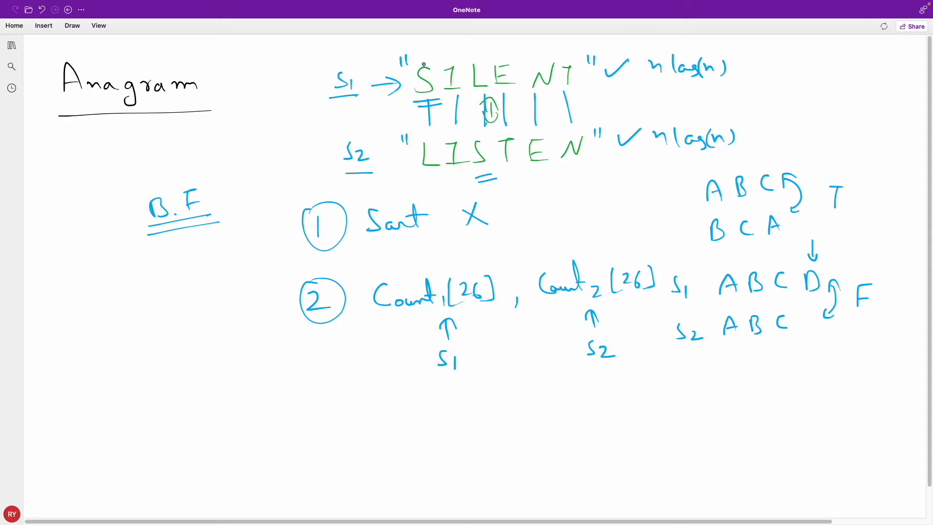
drag(423, 59, 556, 51)
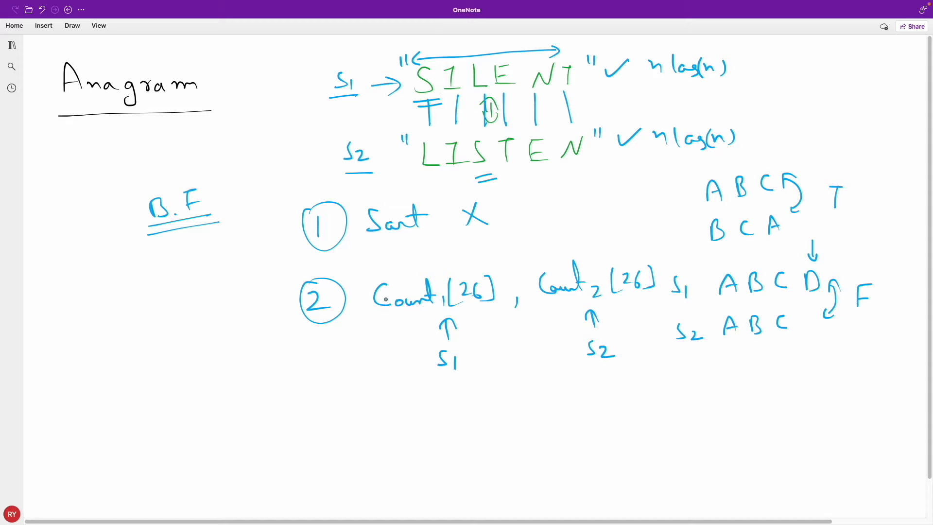
mouse_move(501, 276)
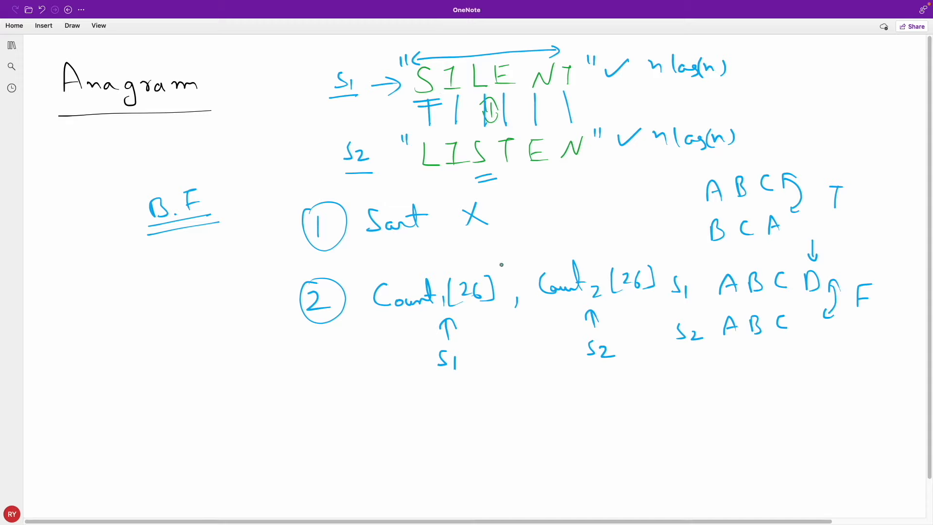
drag(476, 259, 547, 250)
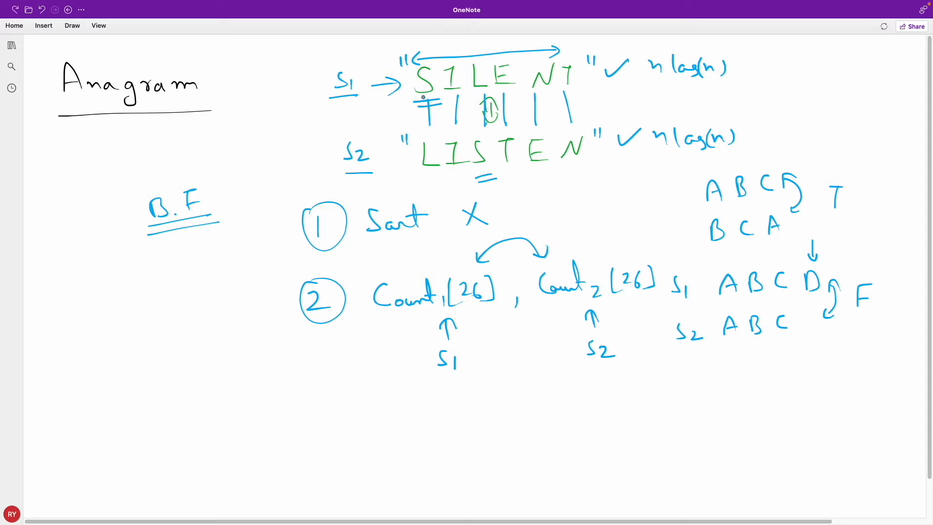
Step: Draw arrows under both strings and write the cost + (n+n) + 26, marking 26 constant
drag(422, 92, 574, 90)
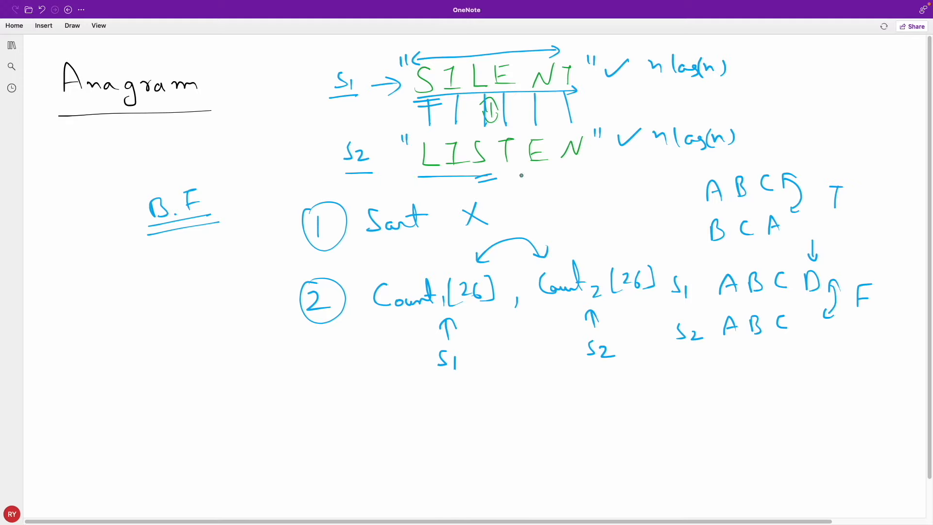
drag(420, 174, 592, 174)
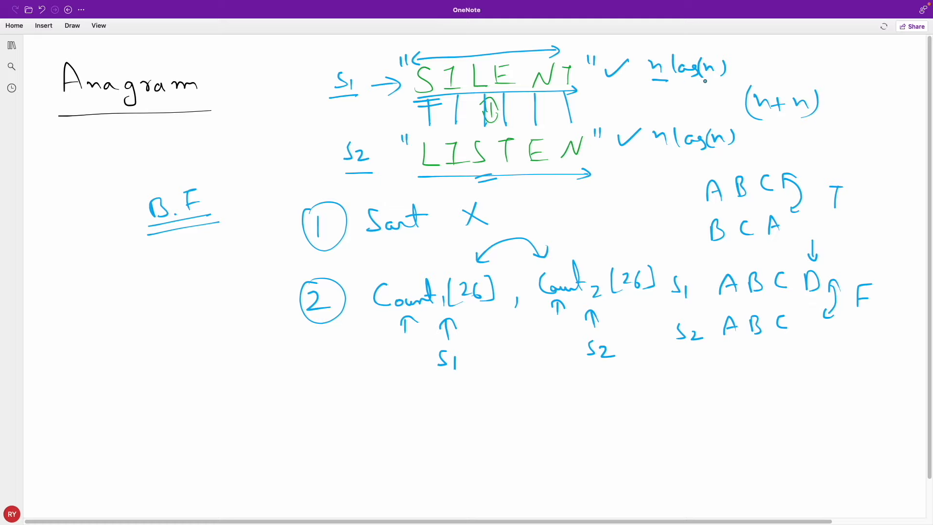
drag(679, 101, 696, 101)
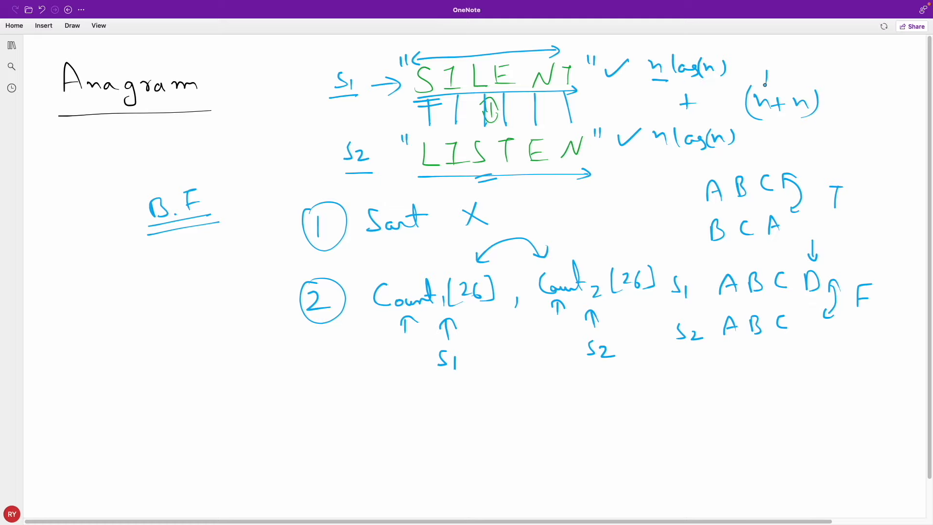
drag(774, 81, 803, 80)
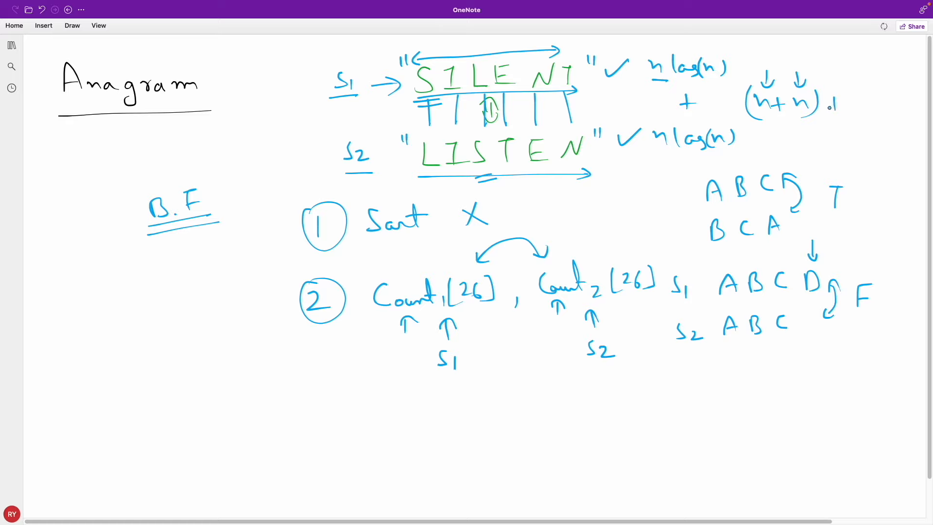
drag(830, 104, 842, 104)
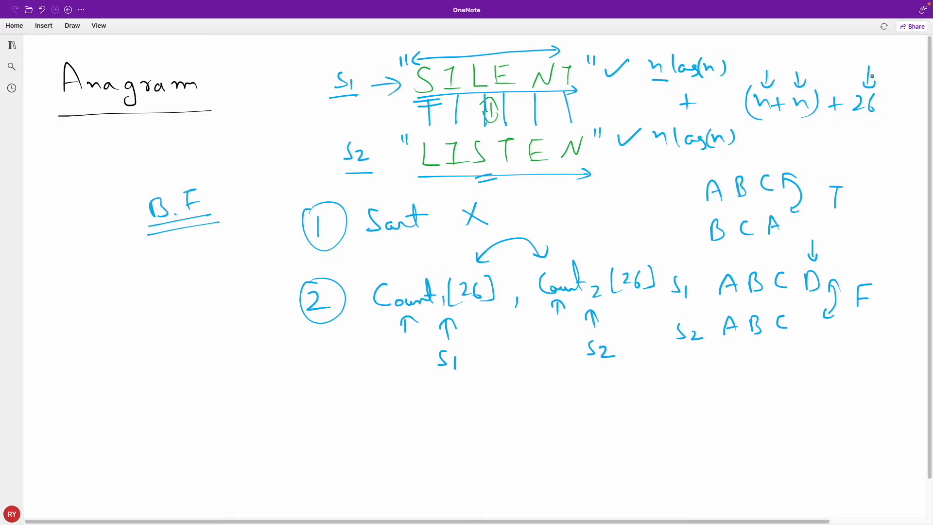
drag(869, 57, 874, 134)
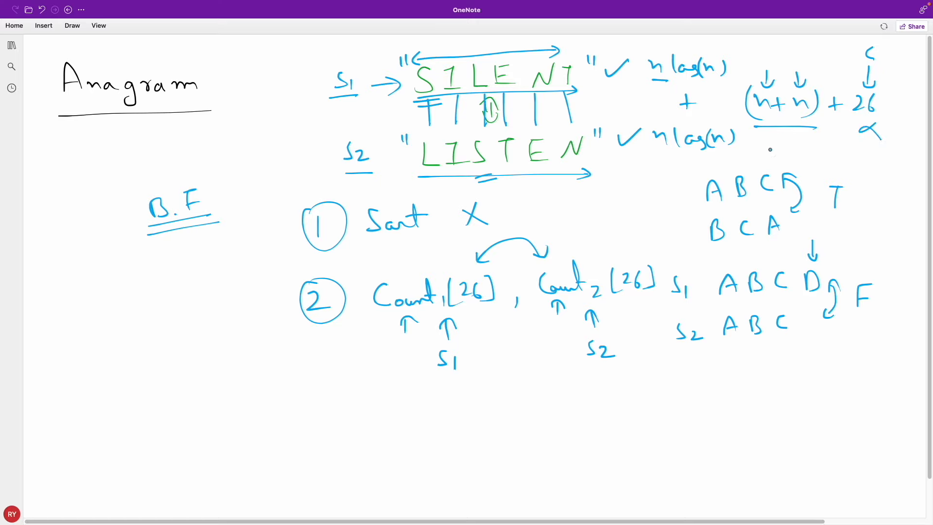
Step: Simplify the sum to 2(n) and reduce it to O(n)
drag(768, 146, 833, 145)
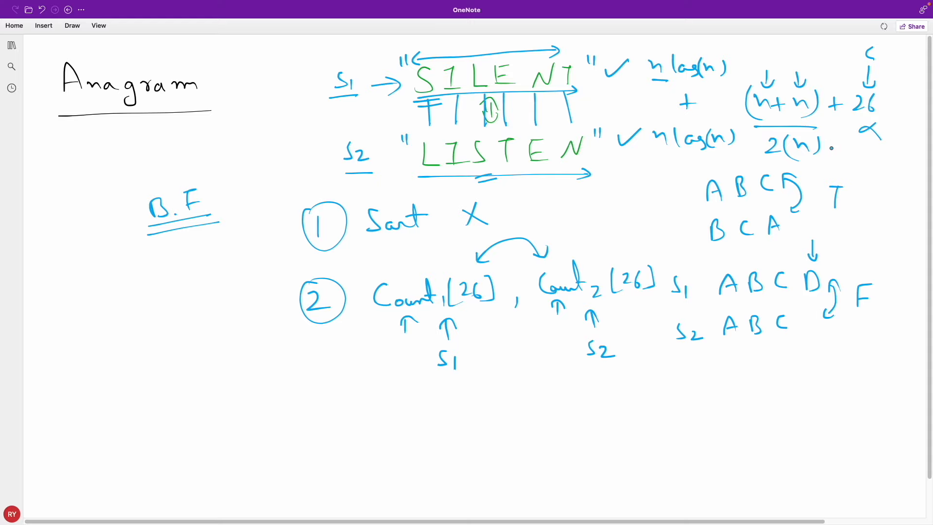
drag(839, 149, 863, 173)
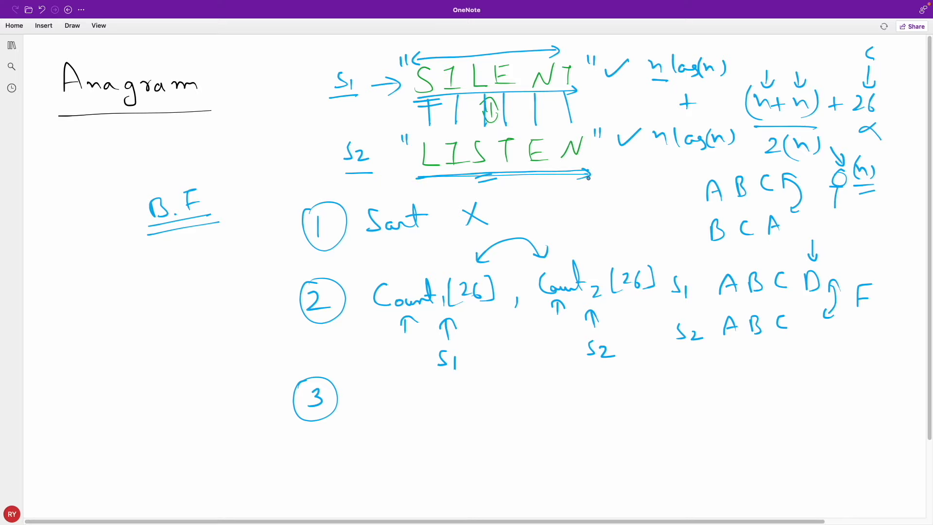
Step: Start the UM table and record L, I, S, T each with count 1
drag(90, 280, 123, 288)
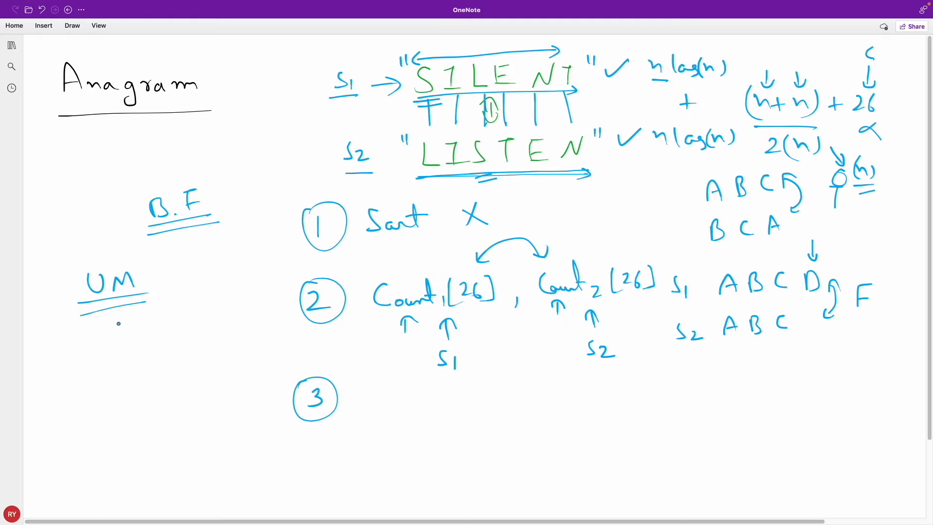
drag(119, 330, 173, 331)
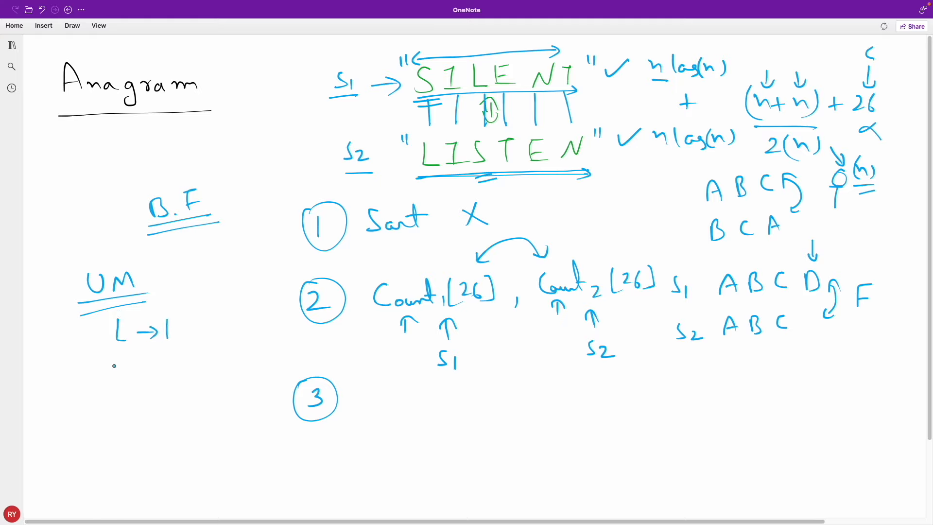
drag(110, 364, 173, 363)
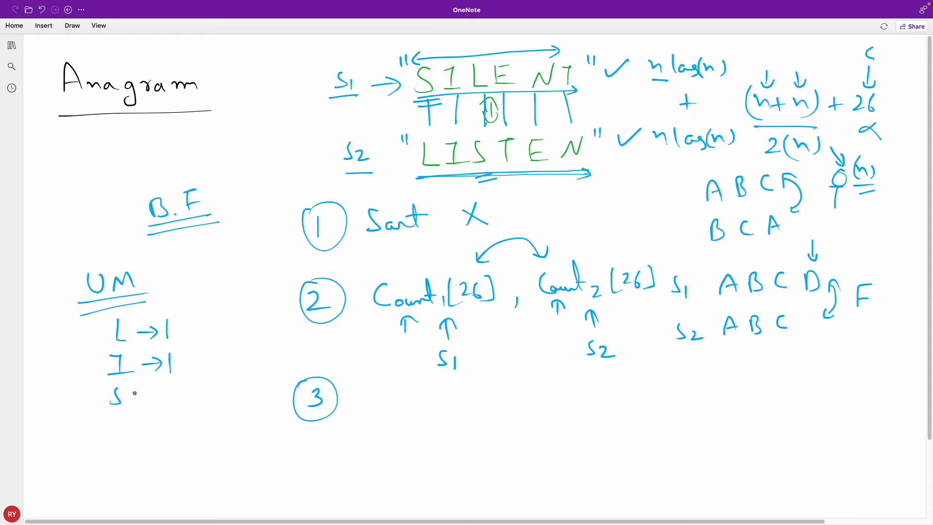
drag(116, 393, 157, 423)
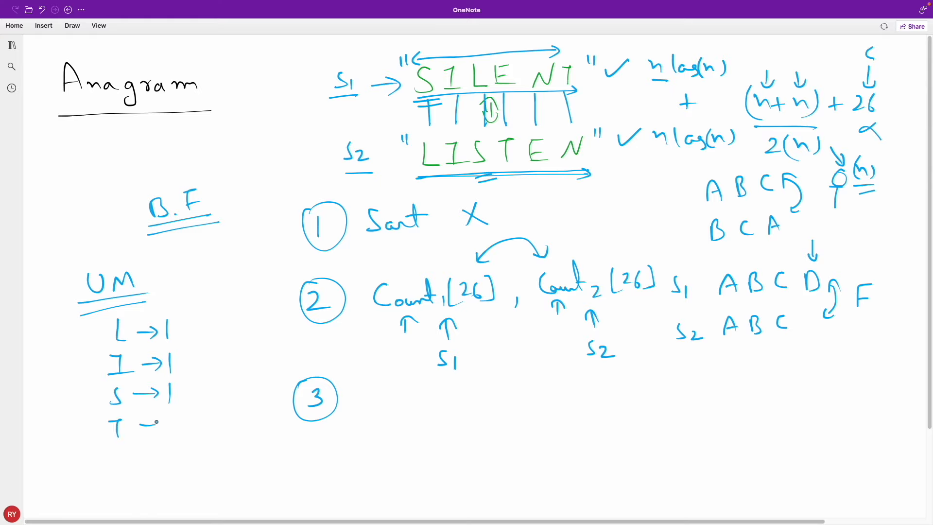
drag(137, 425, 173, 425)
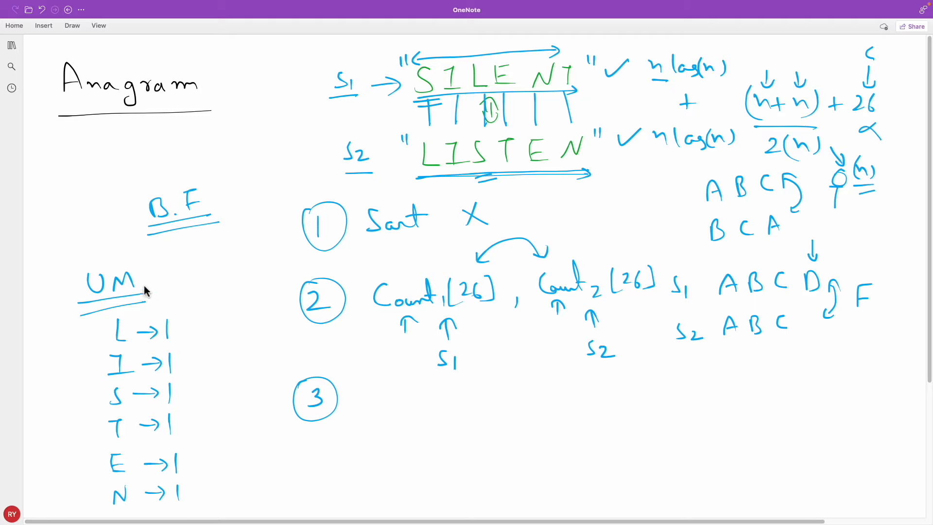
mouse_move(393, 167)
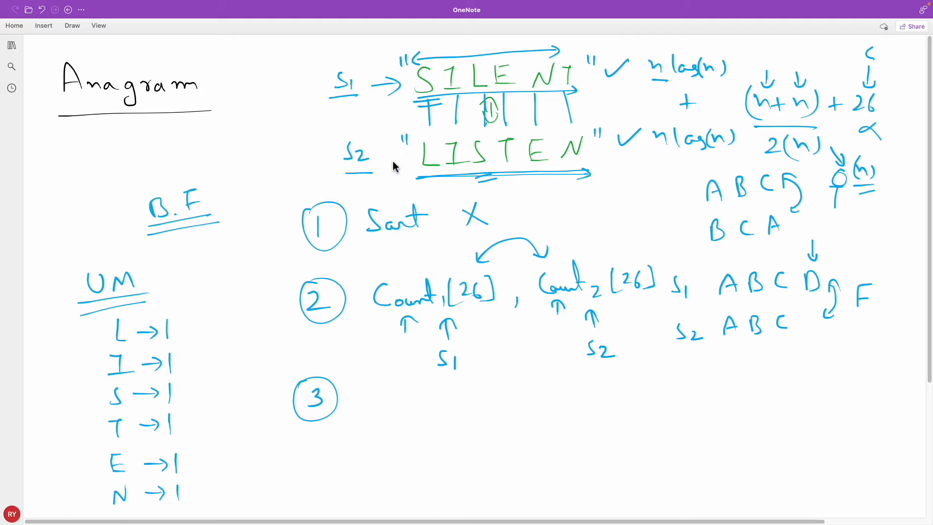
mouse_move(344, 105)
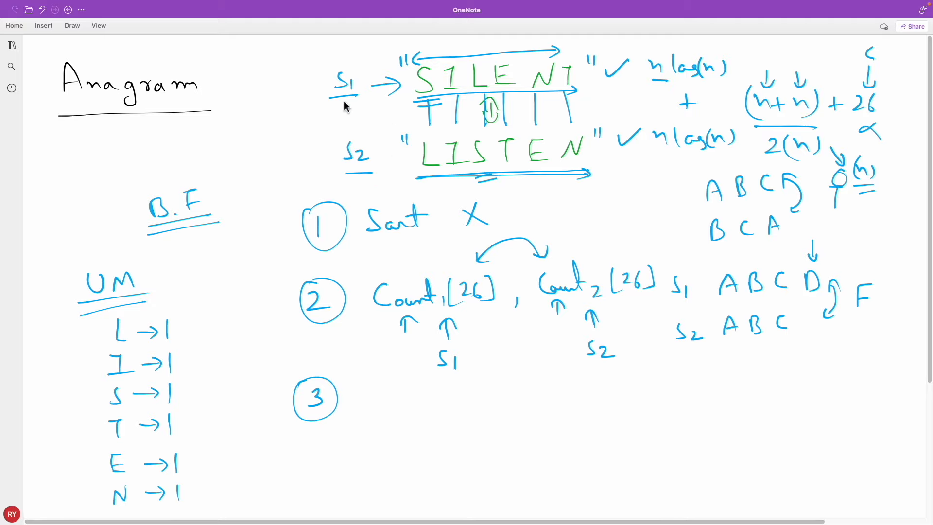
mouse_move(451, 102)
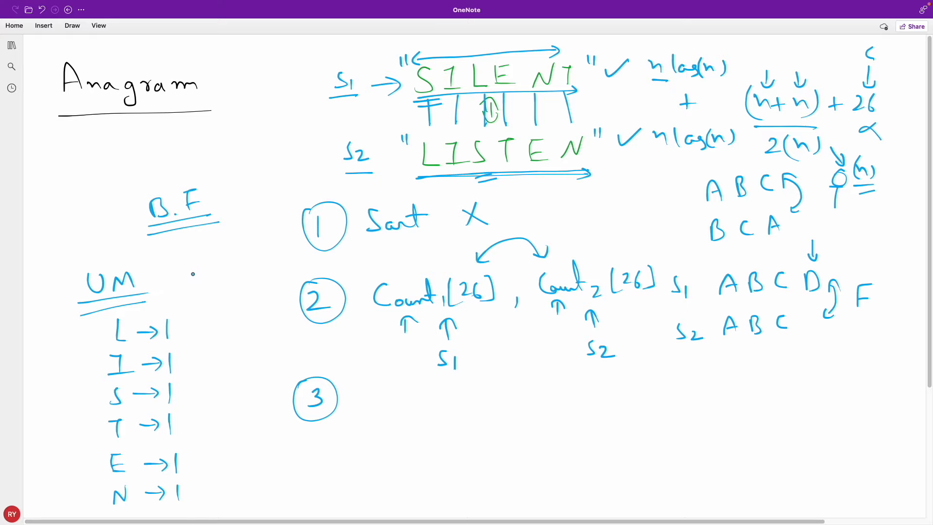
Step: Label S2, point at s1 and the S entry, and trace the counts down to 0
text(S2)
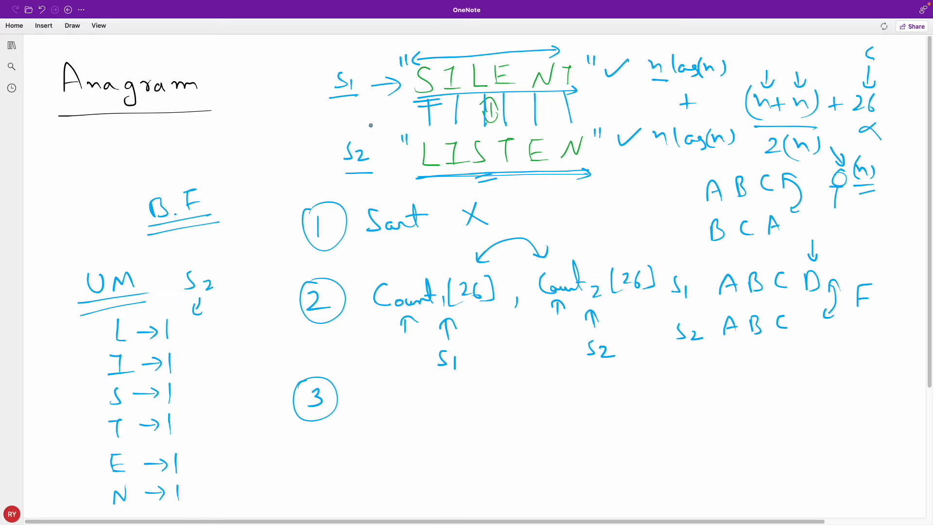
drag(288, 84, 315, 83)
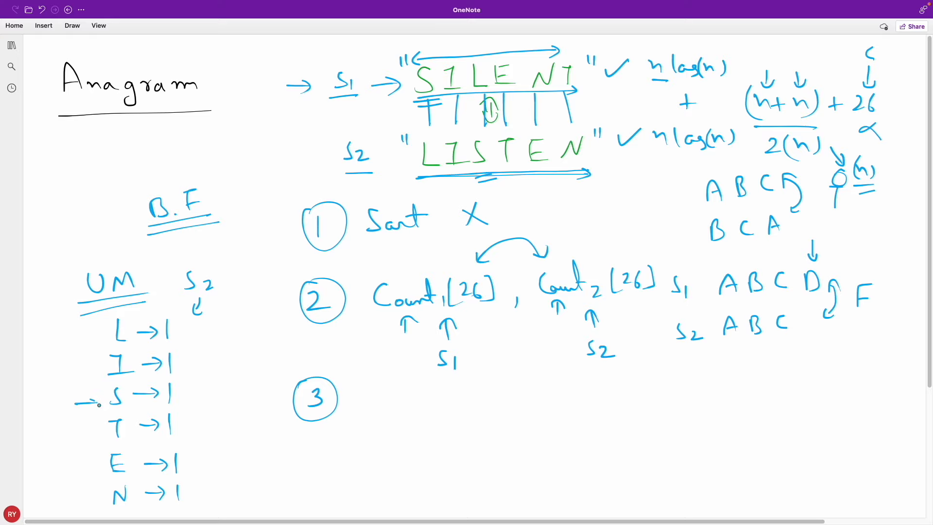
drag(176, 391, 197, 391)
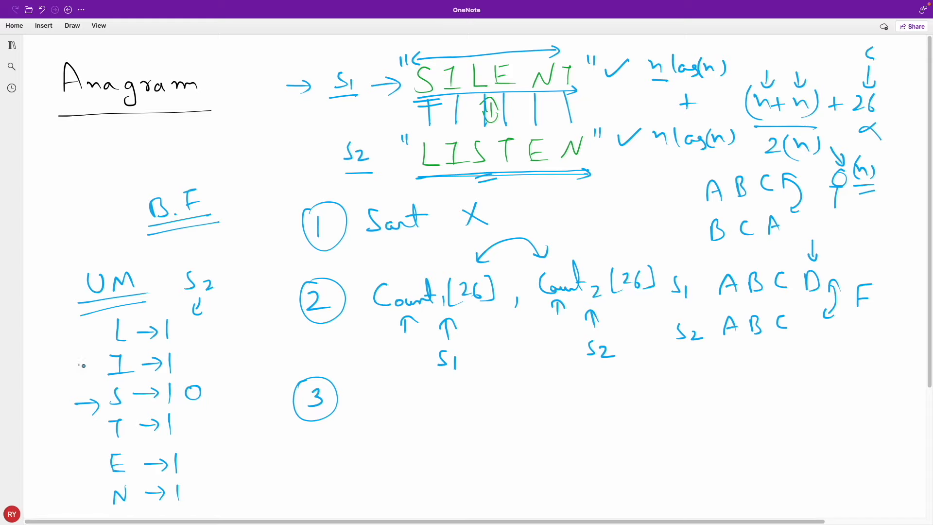
drag(78, 359, 203, 363)
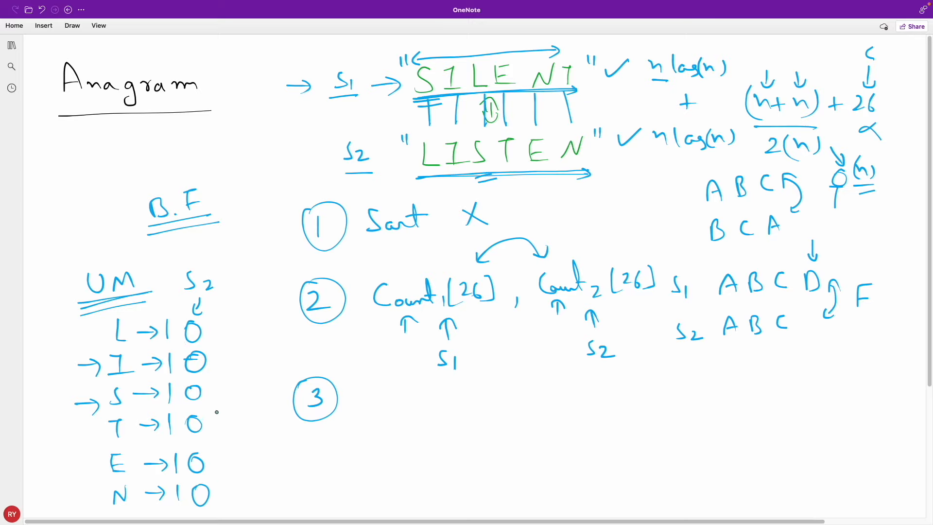
drag(238, 345, 256, 366)
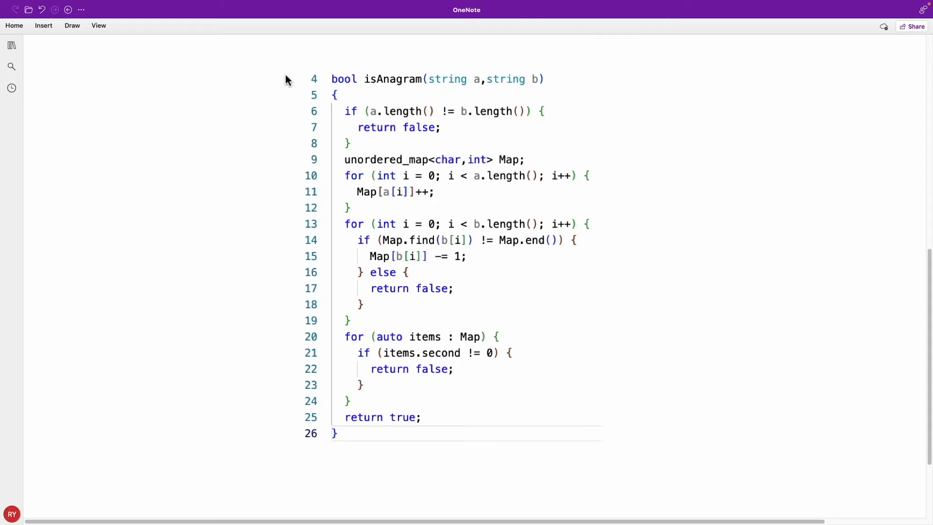
Step: Point at the isAnagram signature and write the ABC example pair linked by a curved arrow
drag(250, 78, 288, 79)
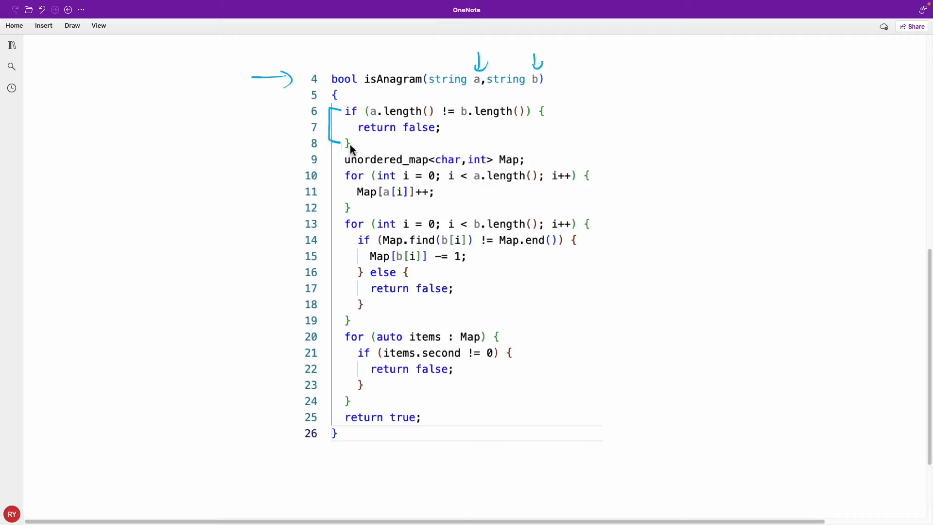
drag(741, 89, 785, 89)
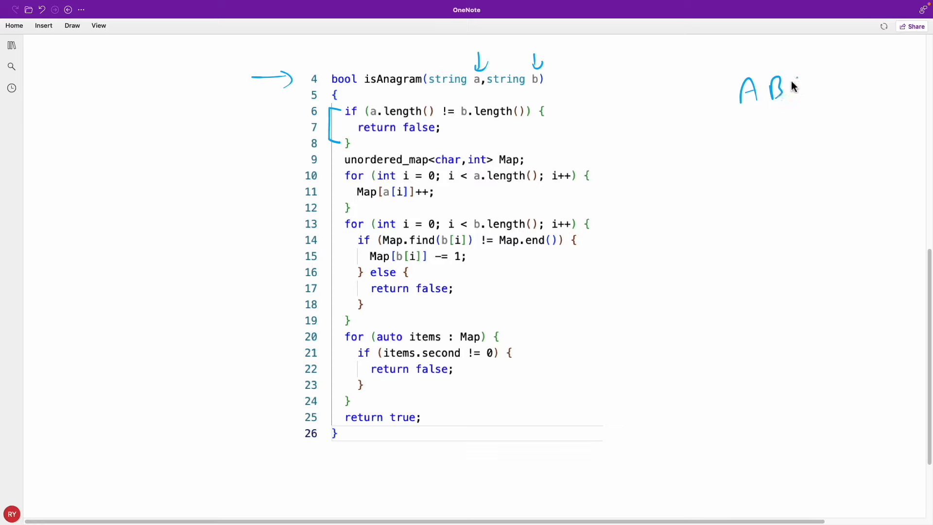
drag(788, 80, 800, 100)
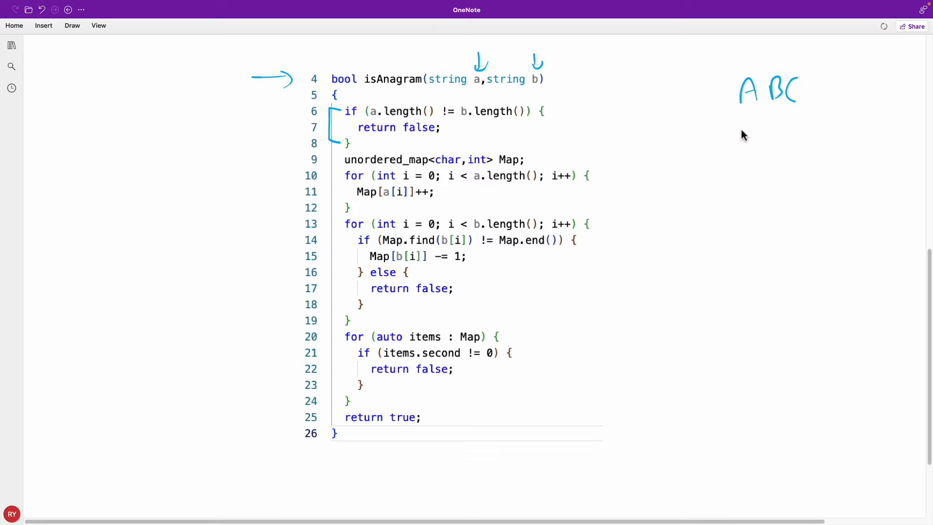
drag(738, 140, 818, 140)
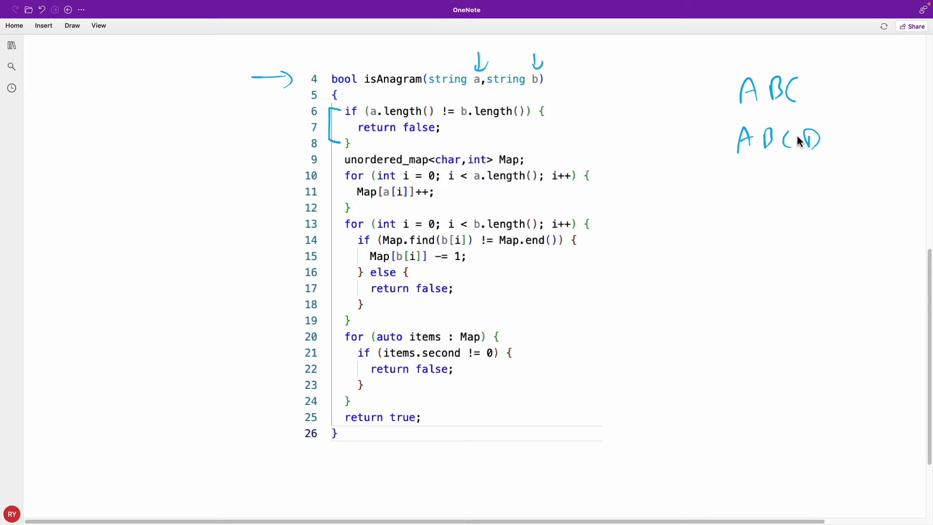
drag(815, 89, 833, 113)
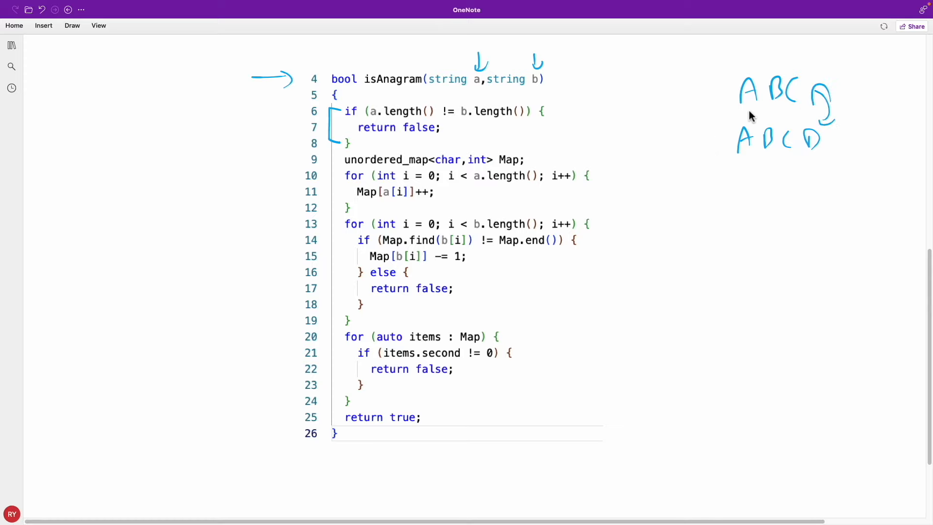
mouse_move(781, 151)
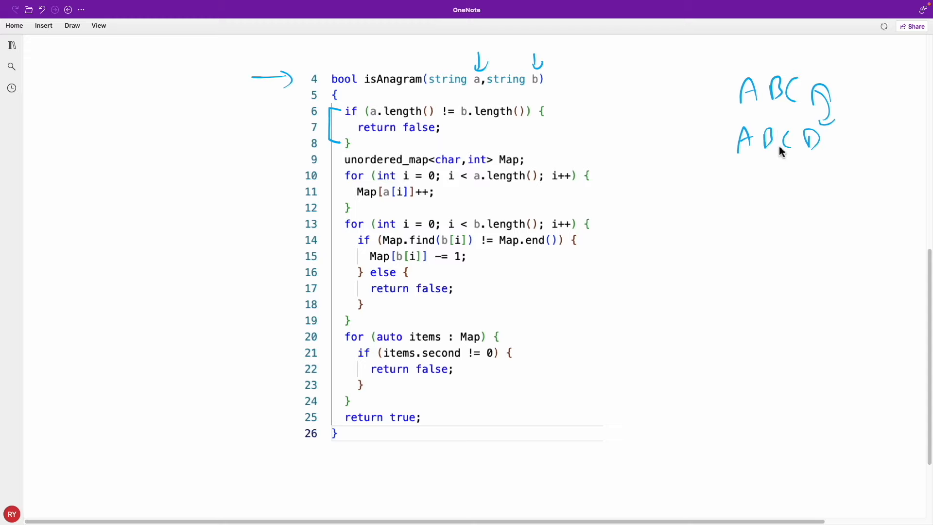
mouse_move(545, 131)
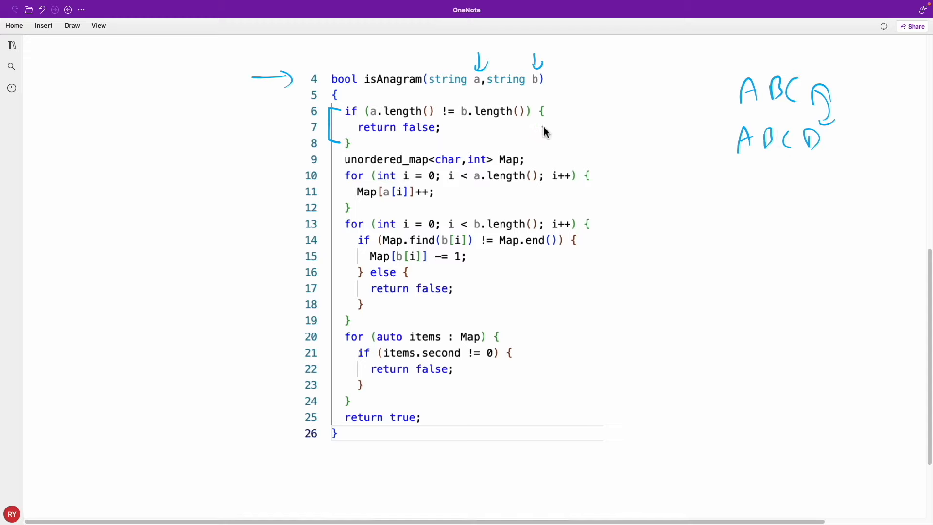
Step: Tick the length check on line 6 and underline false on line 7
drag(547, 132, 568, 119)
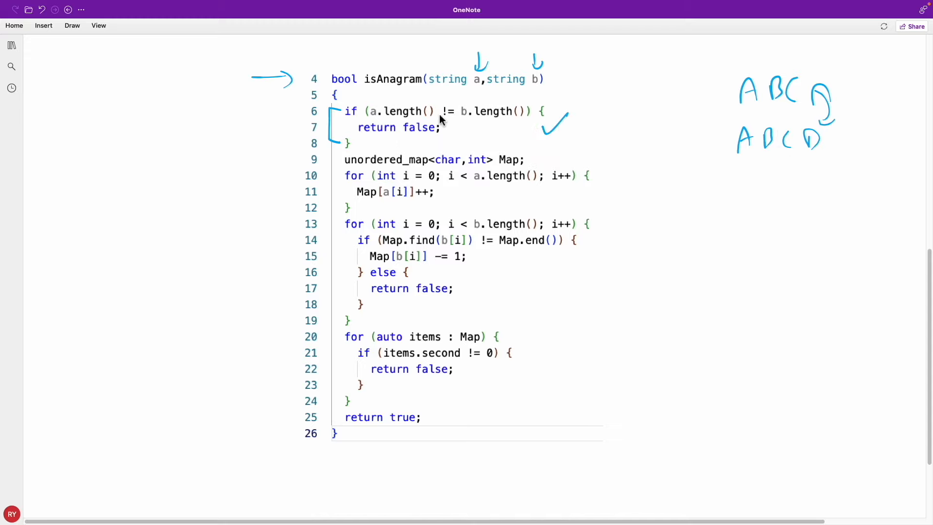
drag(392, 142, 437, 142)
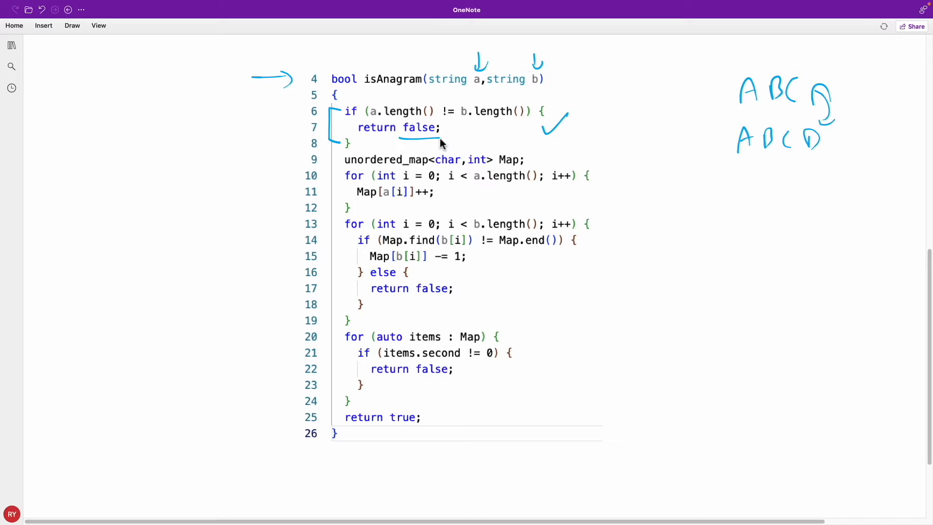
mouse_move(336, 189)
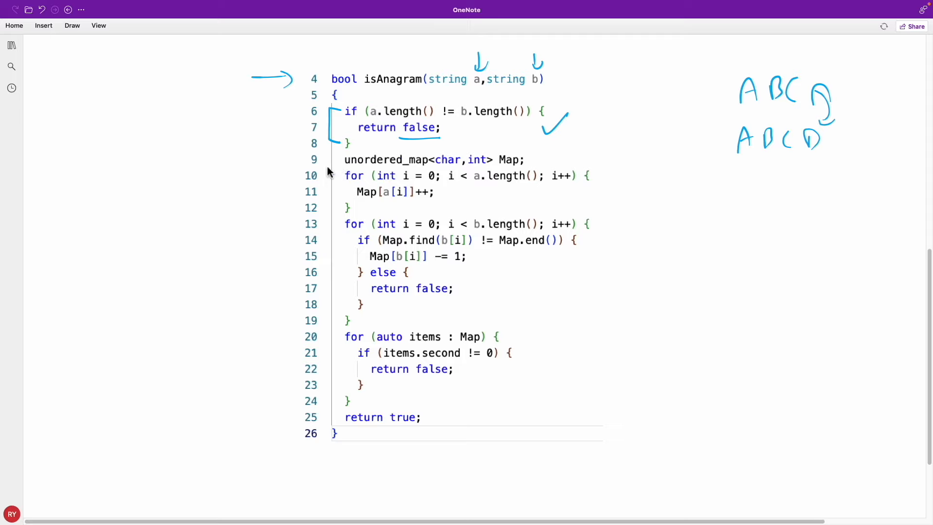
mouse_move(351, 383)
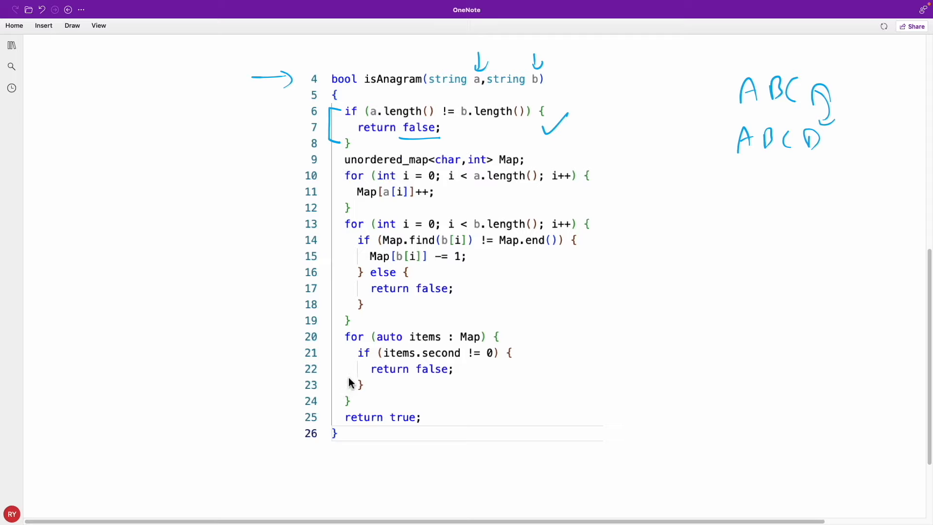
mouse_move(376, 187)
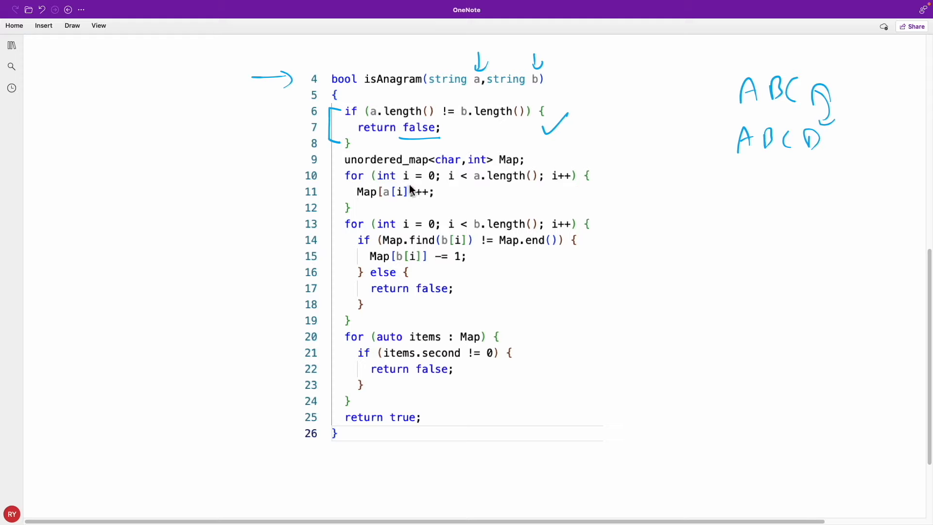
mouse_move(474, 191)
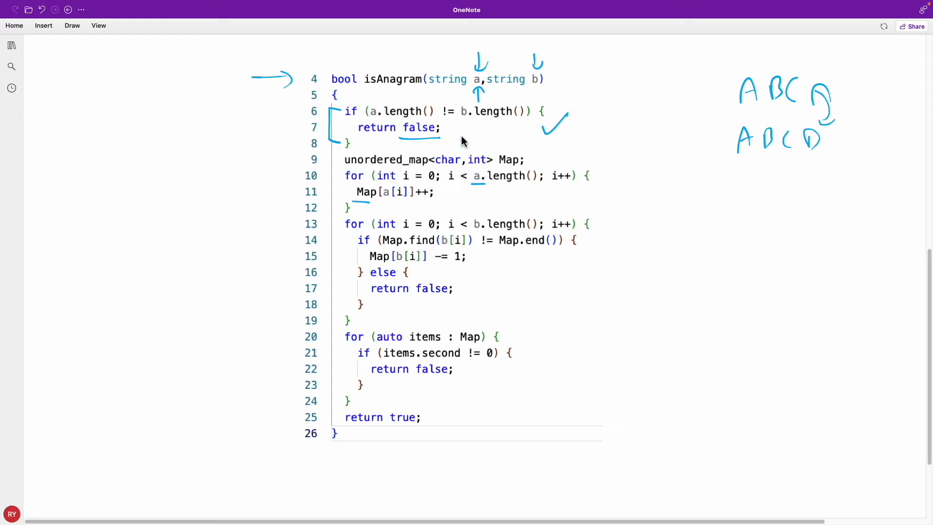
mouse_move(458, 130)
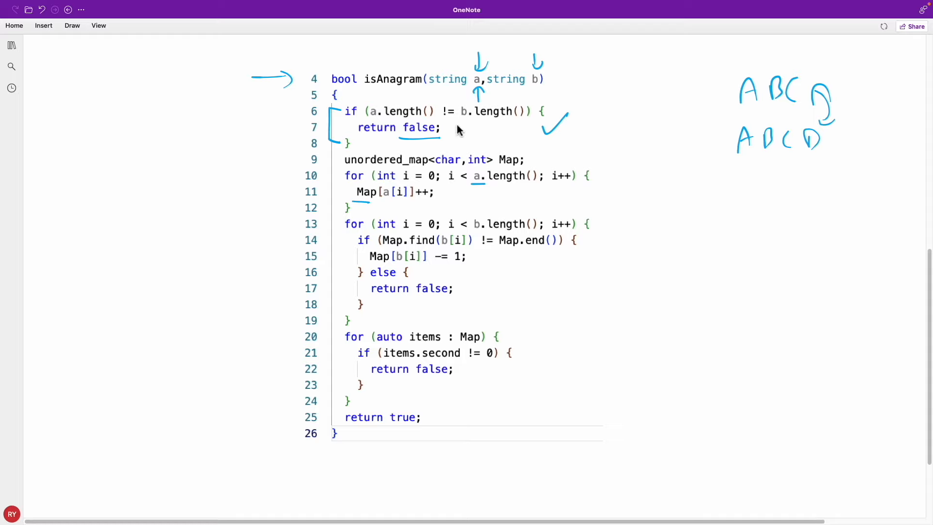
mouse_move(402, 204)
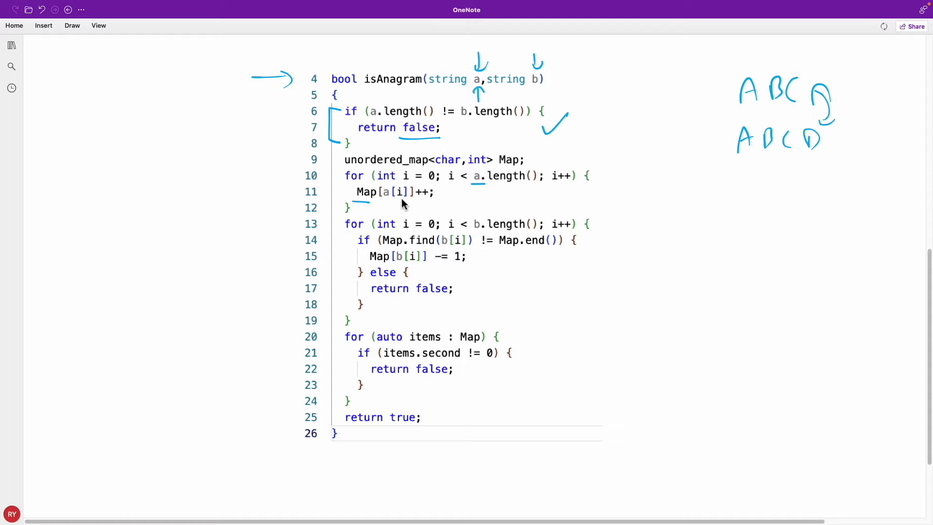
mouse_move(381, 212)
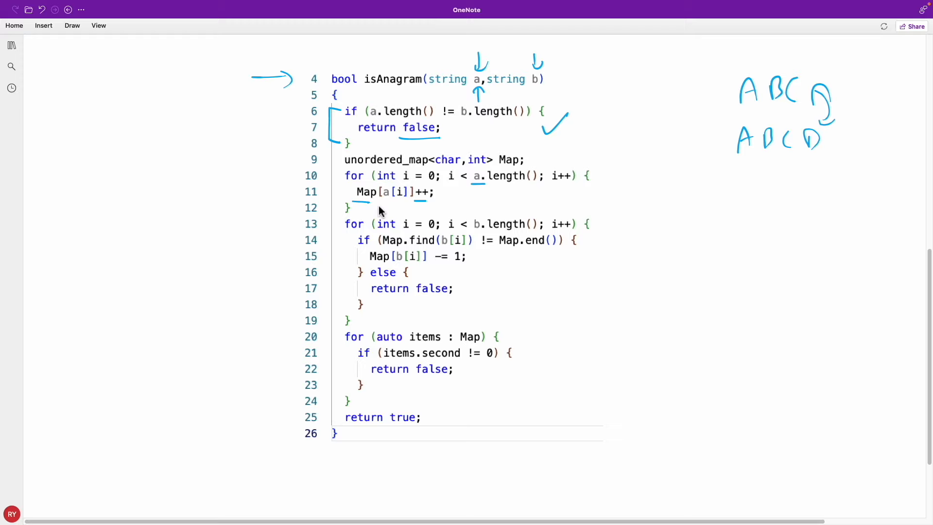
Step: Tick the first counting loop and note a → ABC on the right
drag(600, 190, 635, 163)
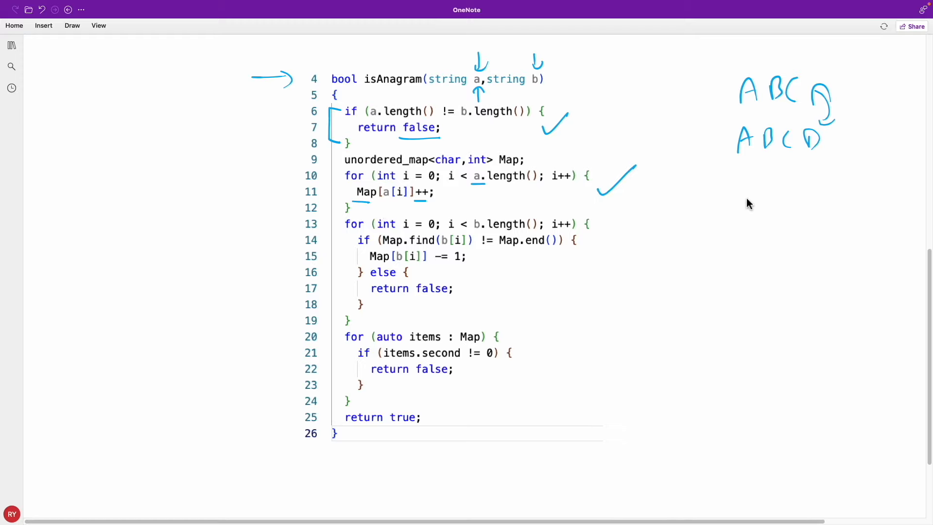
drag(780, 178, 830, 176)
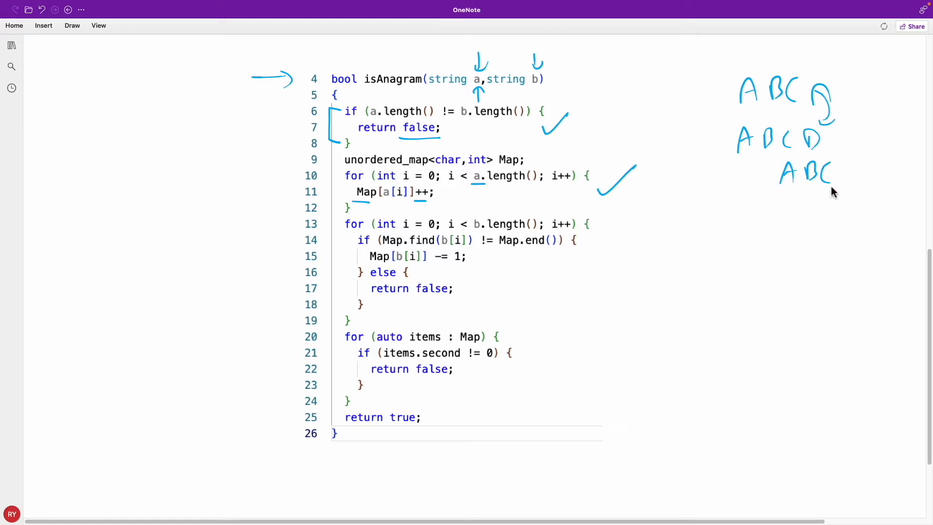
drag(756, 176, 776, 176)
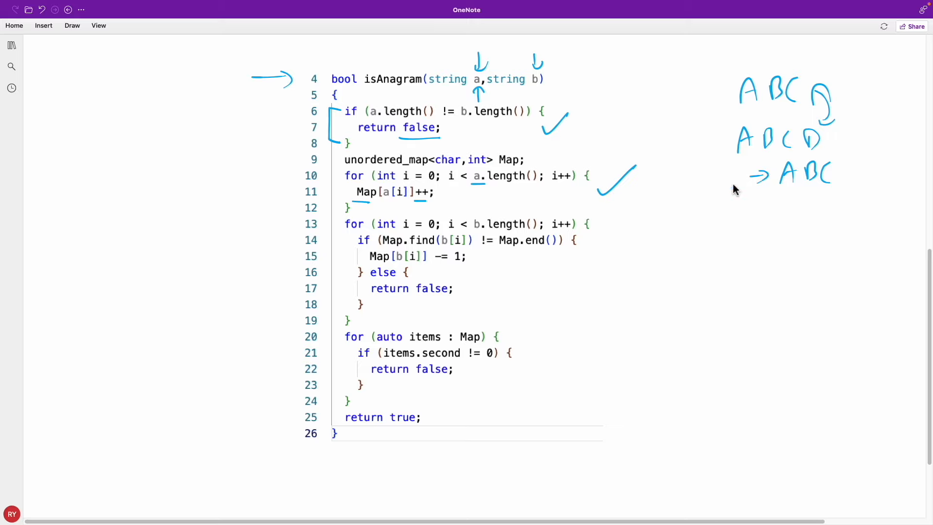
drag(731, 166, 721, 185)
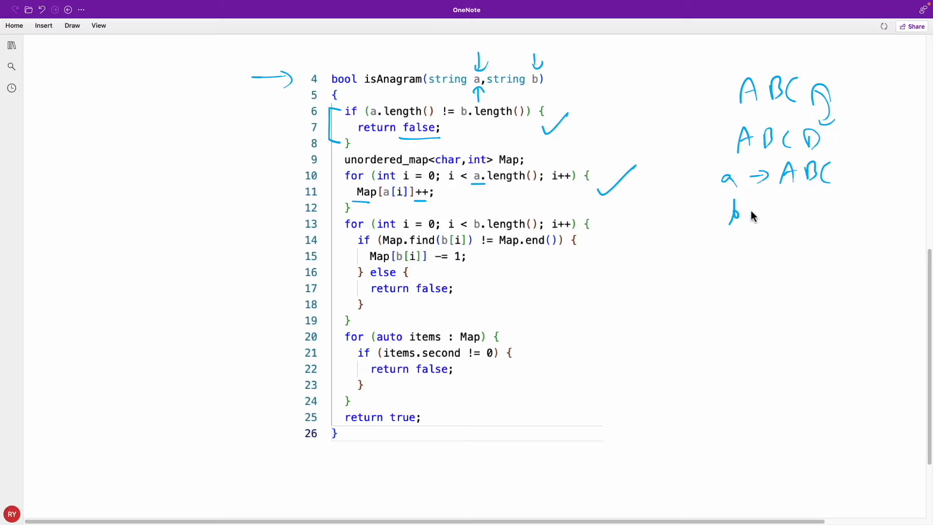
Step: Write b → BCA beneath the a example
drag(752, 210, 830, 210)
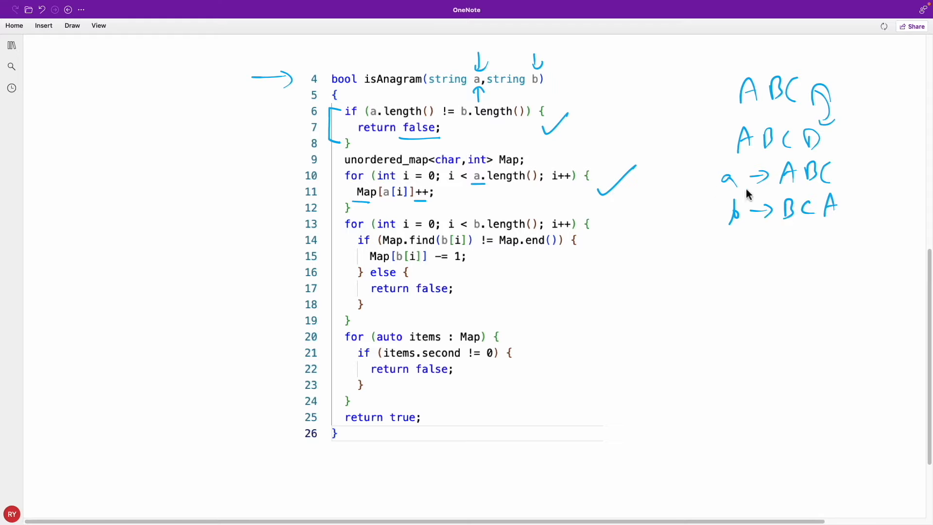
drag(768, 274, 804, 280)
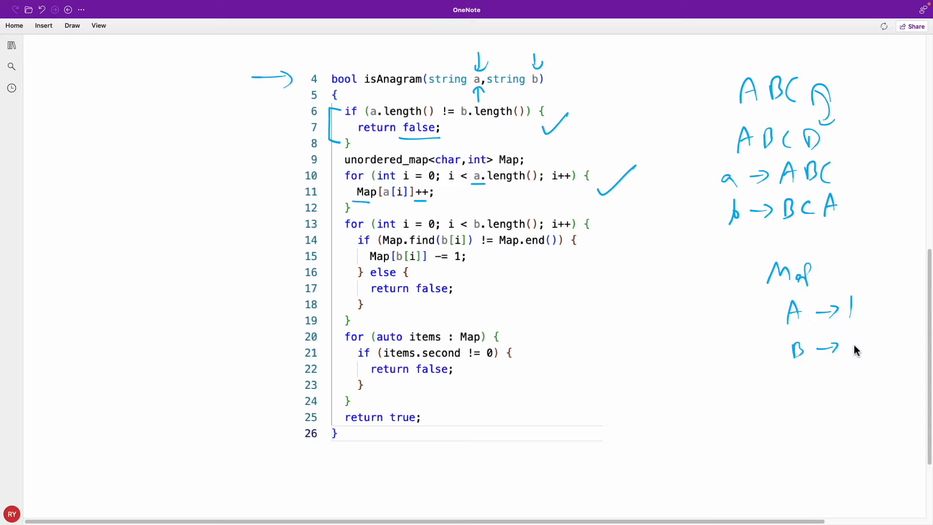
Step: Record counts of 1 for A, B, C in the Map tally and tick line 17's return false
drag(786, 387, 857, 384)
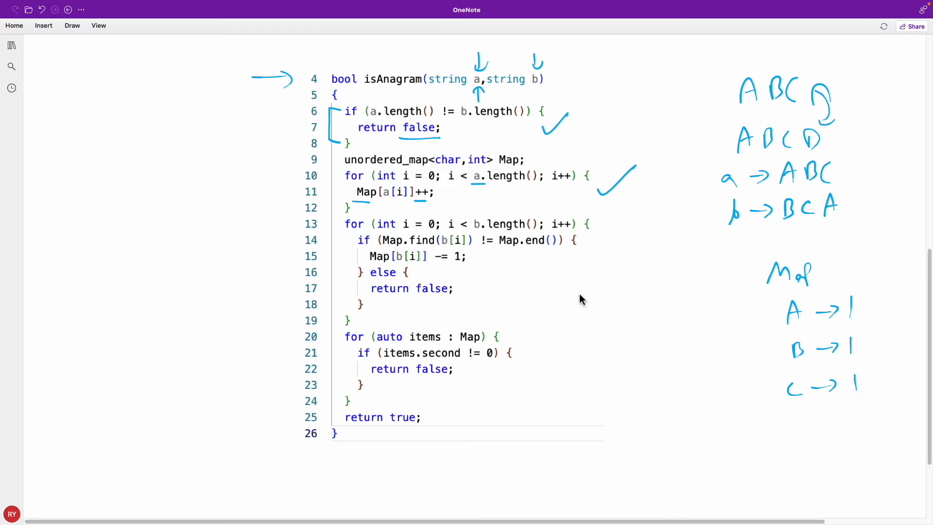
mouse_move(407, 234)
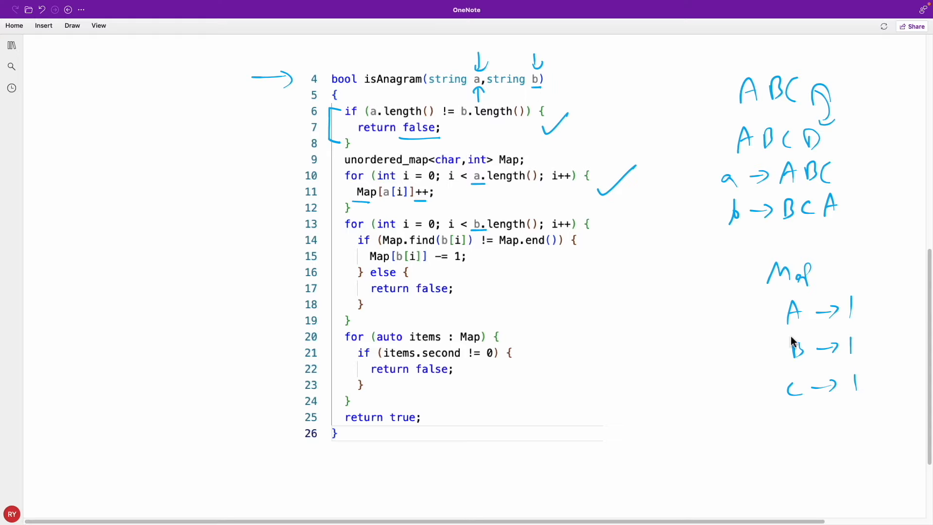
mouse_move(819, 206)
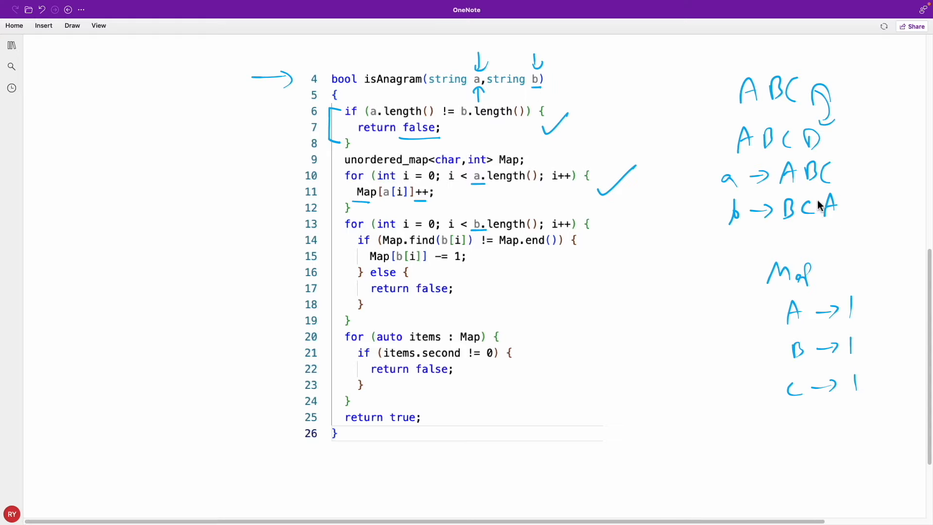
mouse_move(434, 238)
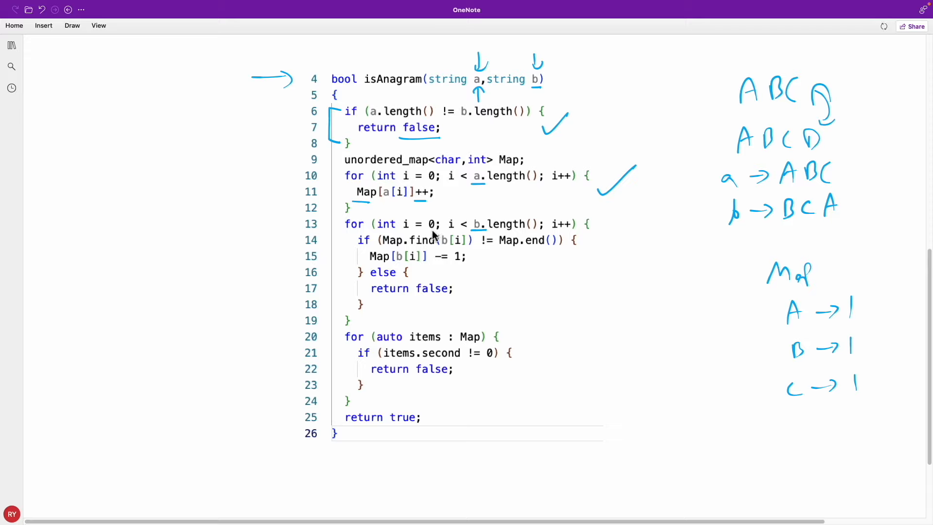
mouse_move(398, 249)
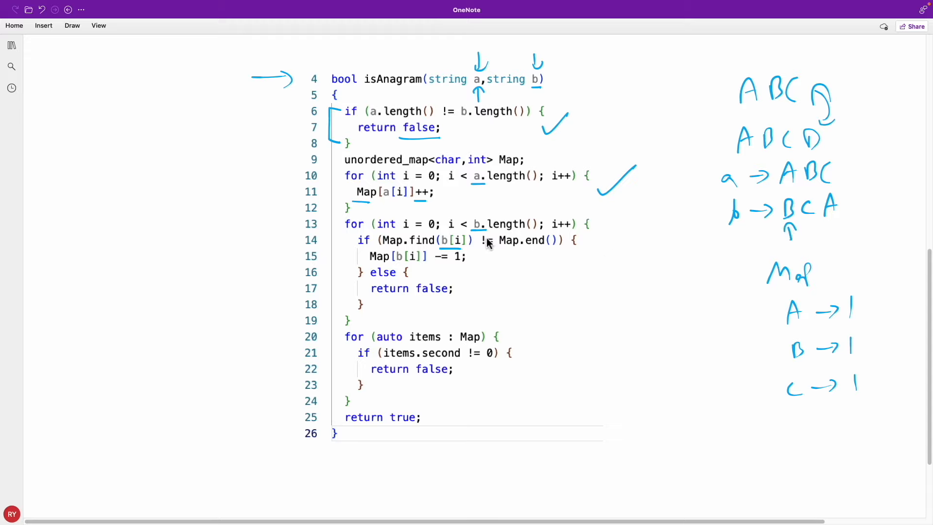
mouse_move(778, 334)
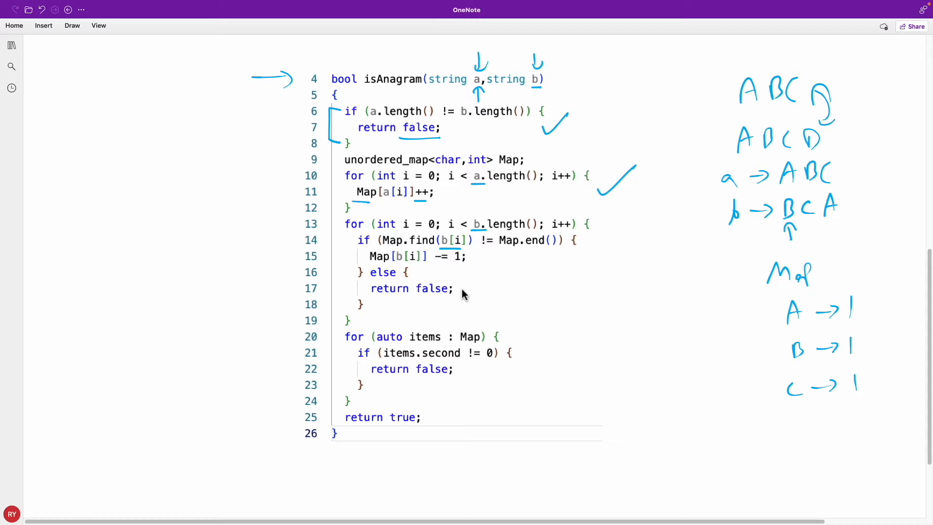
drag(461, 297, 494, 280)
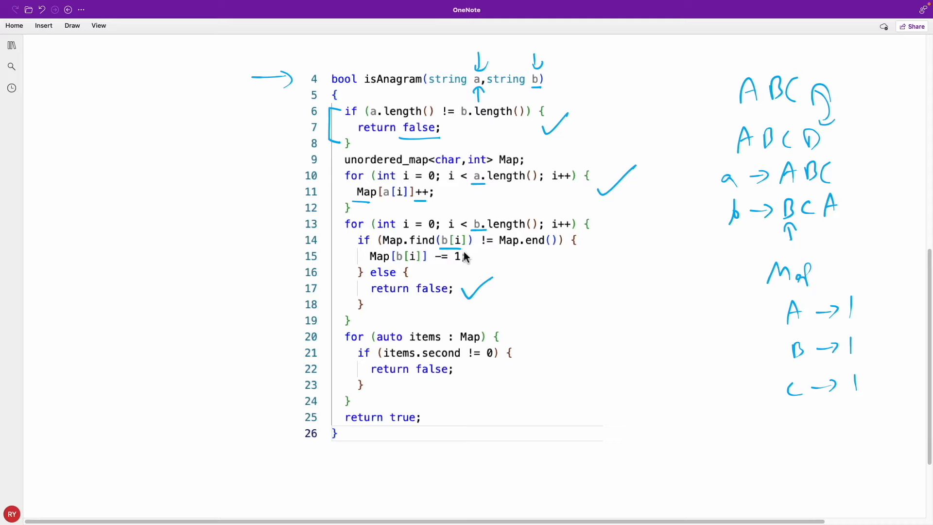
mouse_move(490, 253)
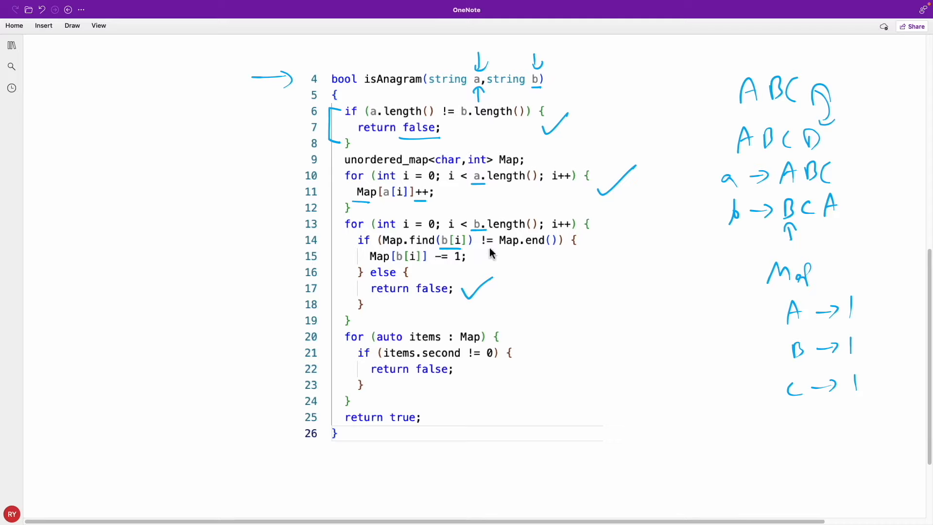
mouse_move(422, 252)
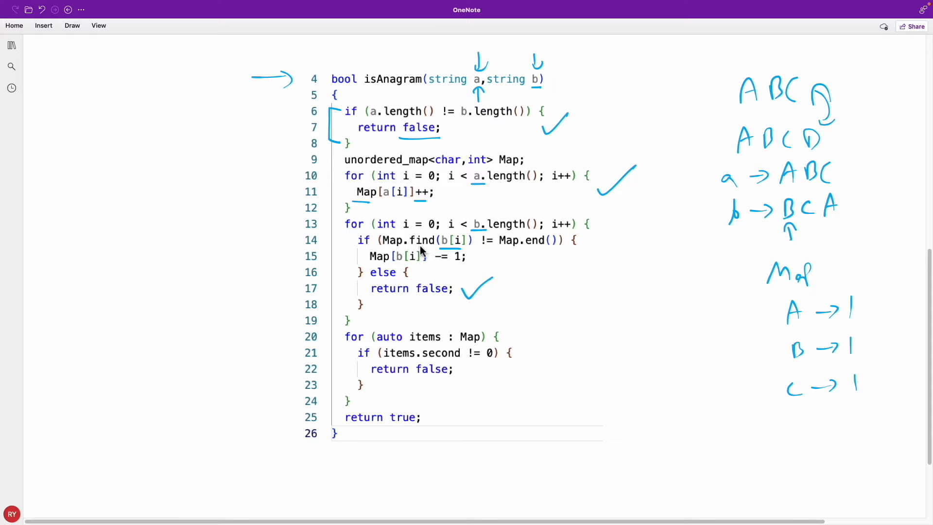
mouse_move(509, 251)
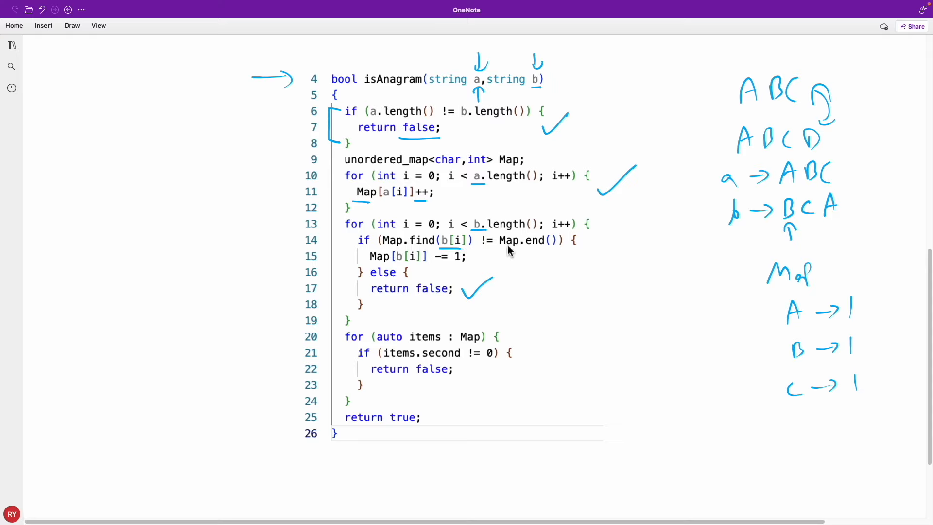
mouse_move(553, 248)
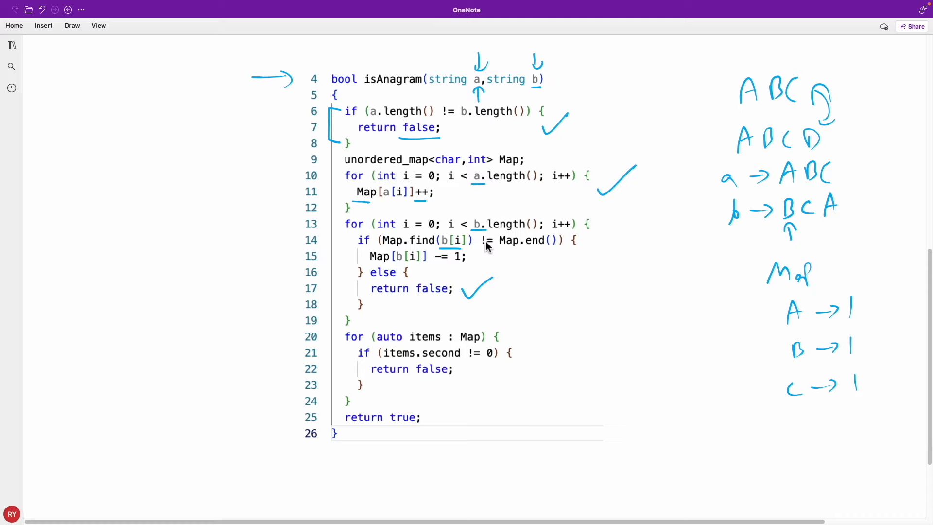
mouse_move(420, 272)
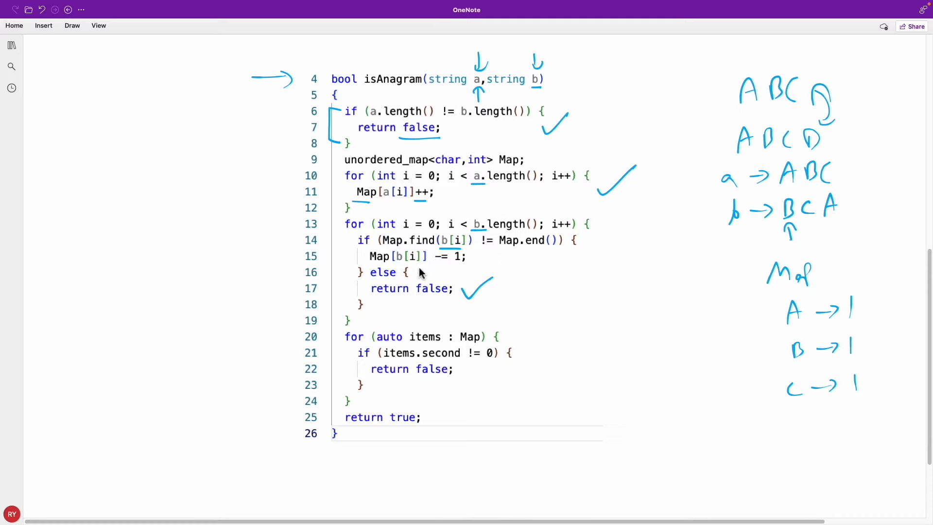
mouse_move(768, 254)
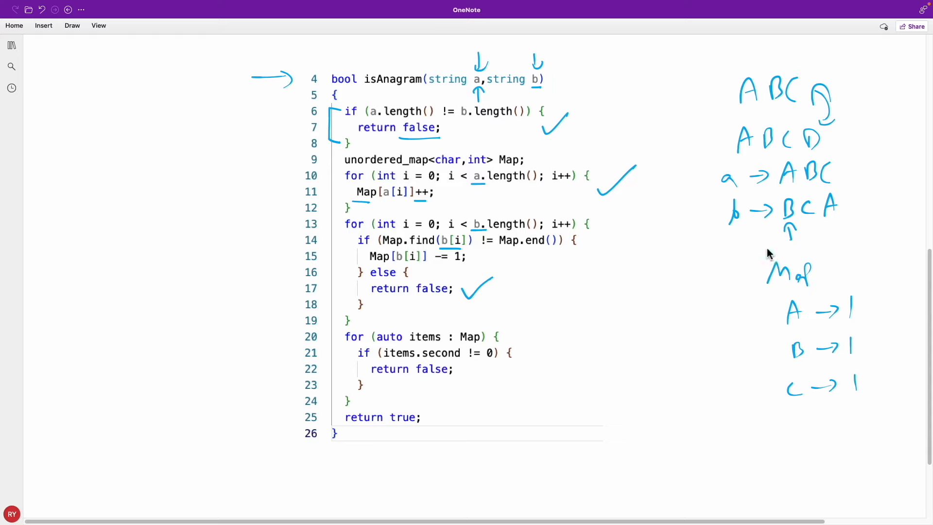
mouse_move(422, 267)
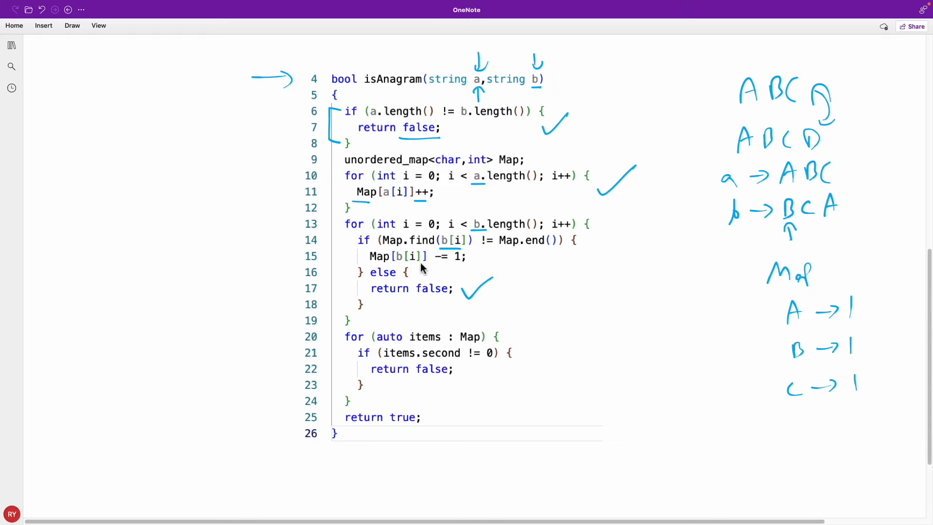
mouse_move(397, 270)
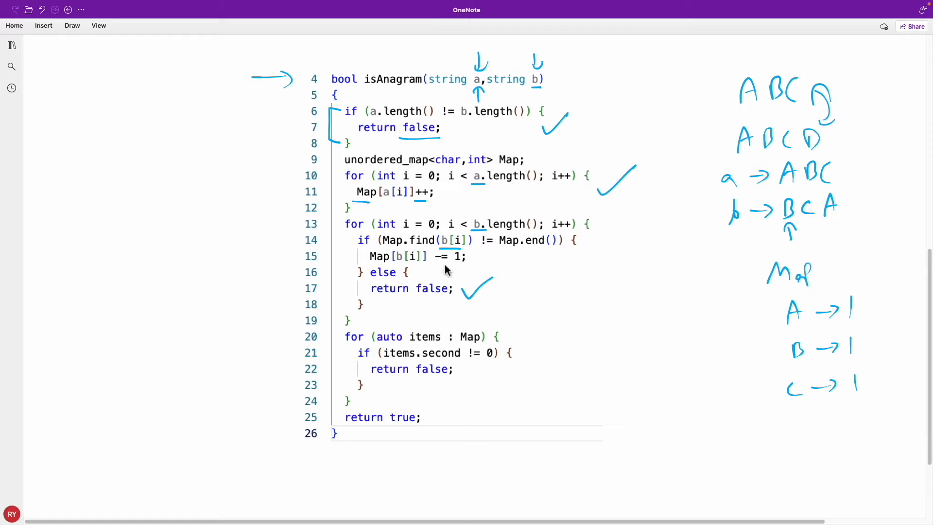
Step: Trace B's Map count from 1 down to 0
drag(866, 348, 892, 347)
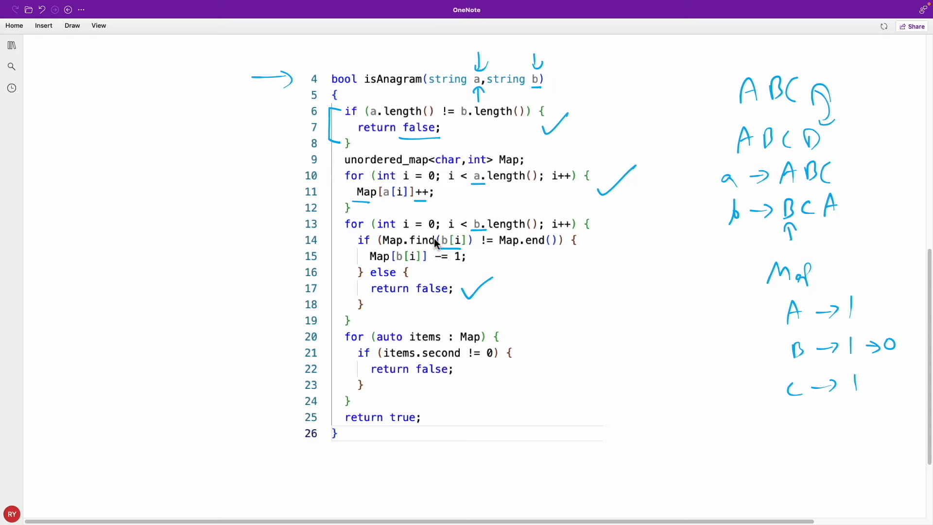
mouse_move(493, 215)
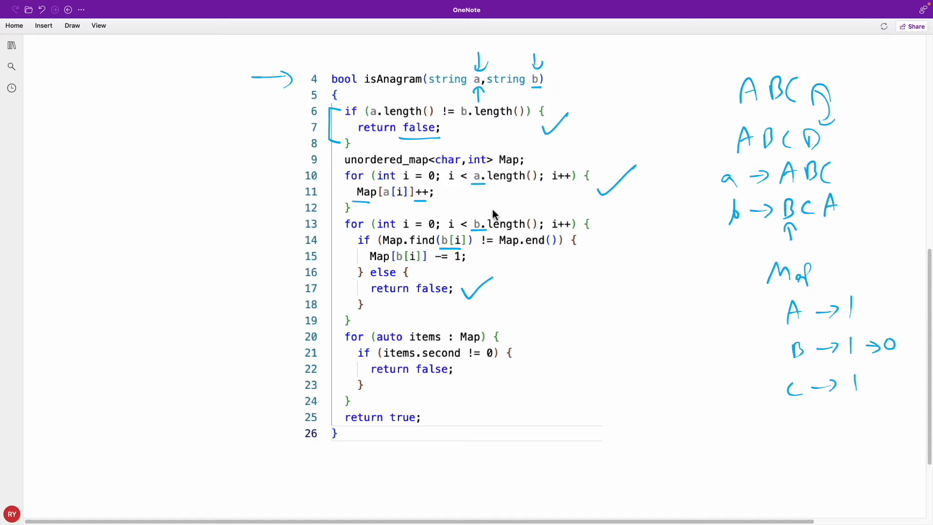
mouse_move(445, 255)
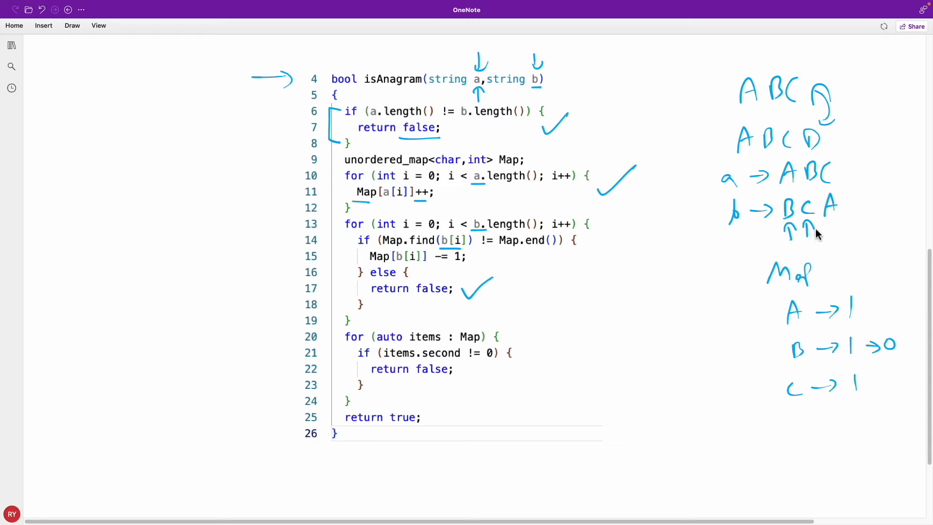
Step: Trace C's and A's Map counts from 1 down to 0, leaving all entries at 0
drag(745, 392, 779, 390)
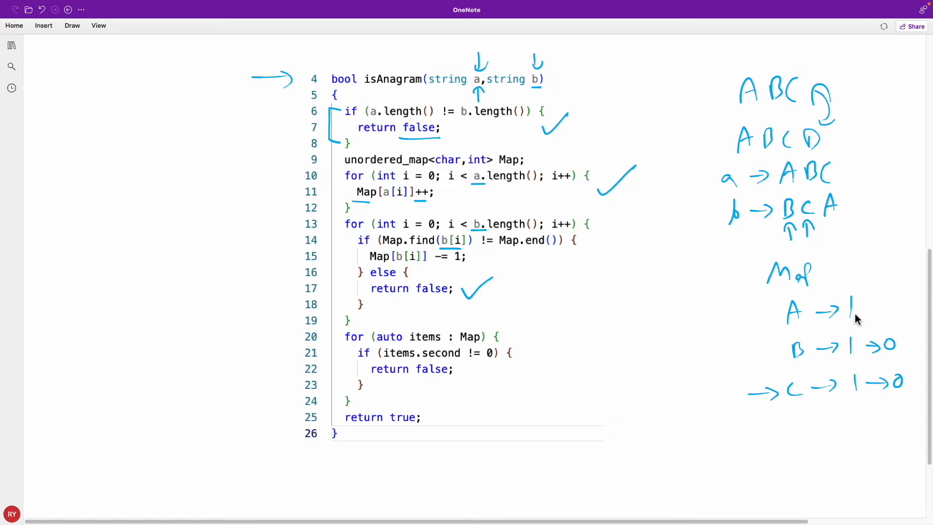
drag(861, 308, 898, 308)
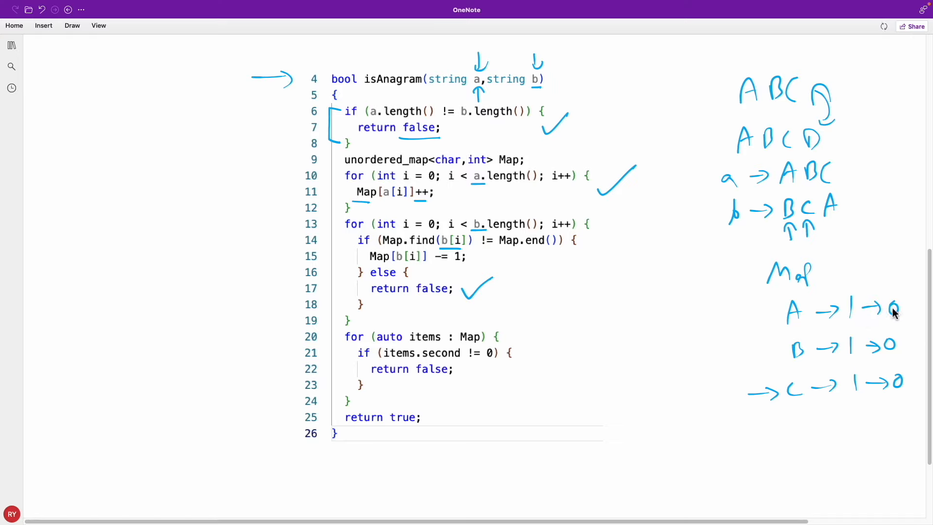
mouse_move(350, 241)
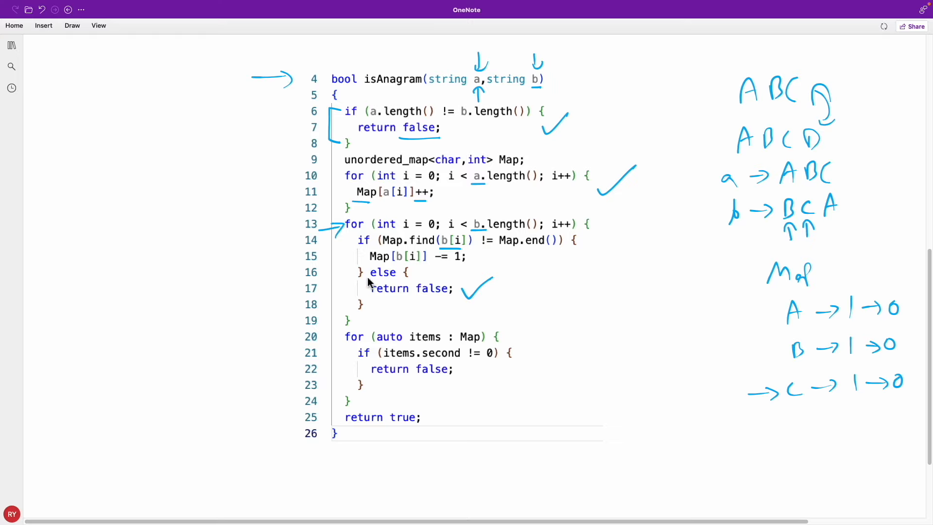
mouse_move(467, 353)
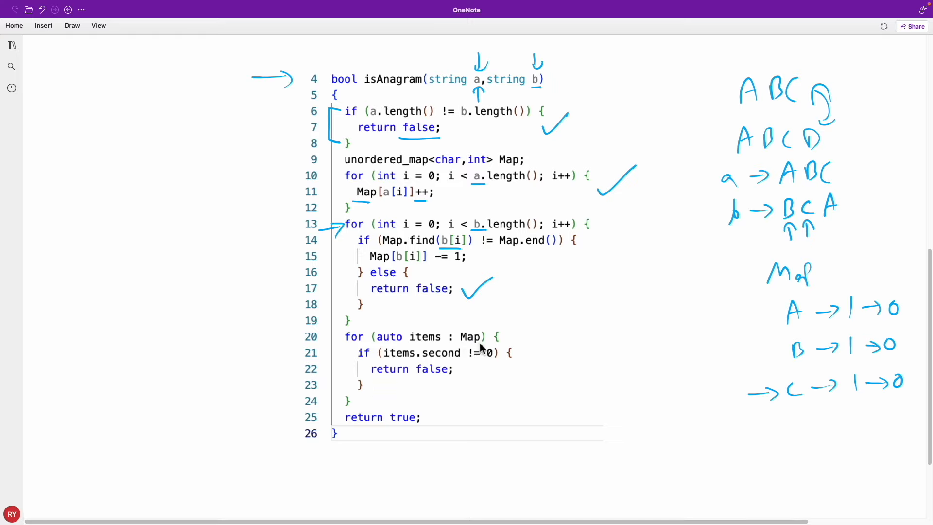
mouse_move(772, 296)
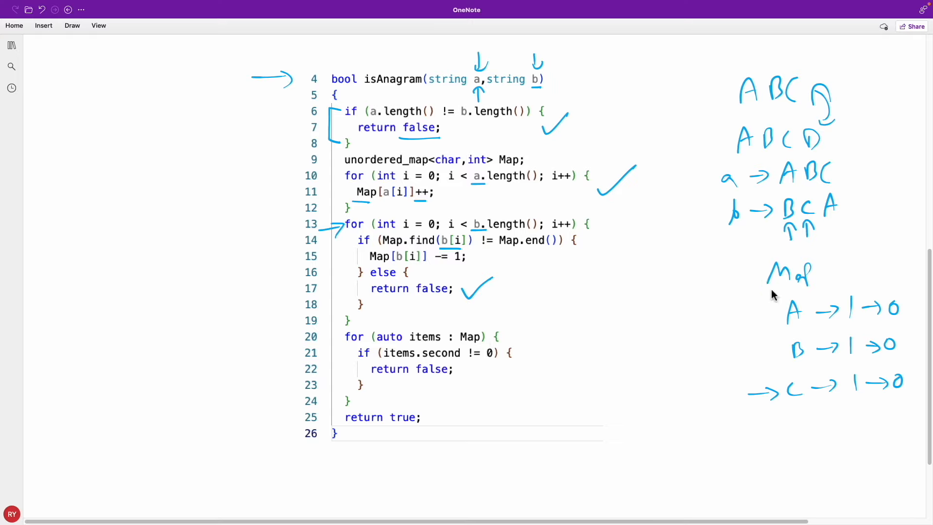
Step: Underline the Map heading and the for keyword of the final loop on line 20
drag(768, 289, 818, 288)
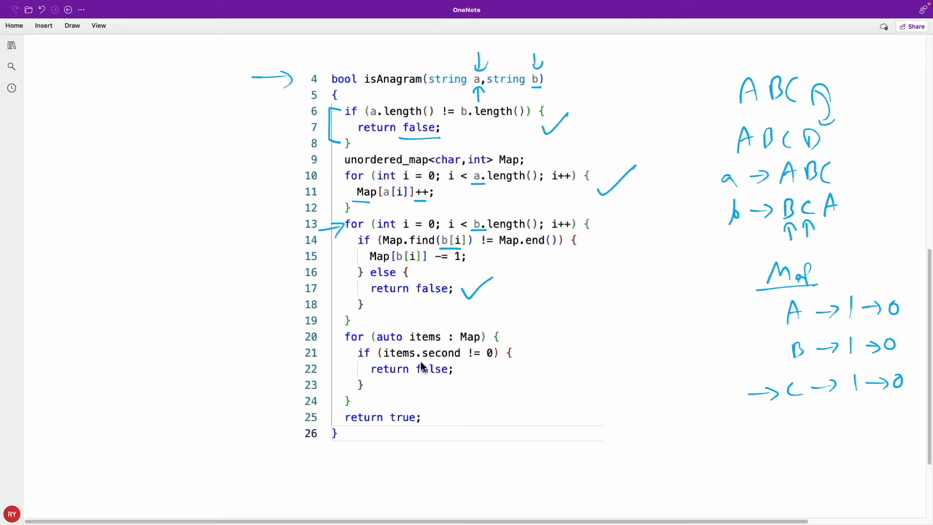
mouse_move(801, 292)
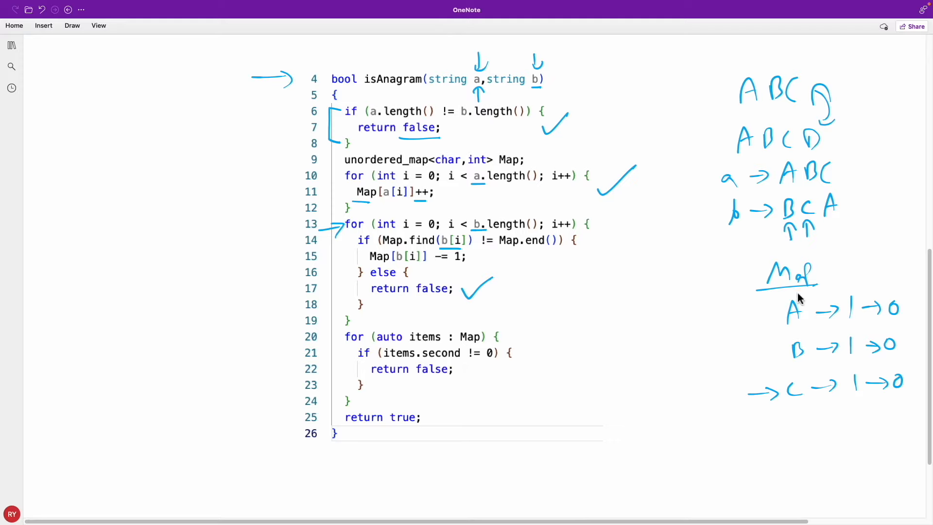
mouse_move(766, 309)
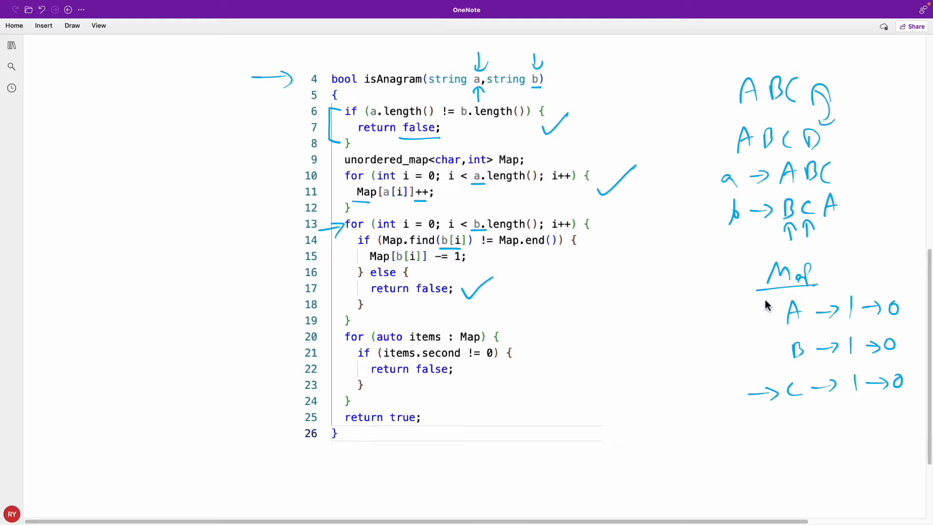
mouse_move(861, 291)
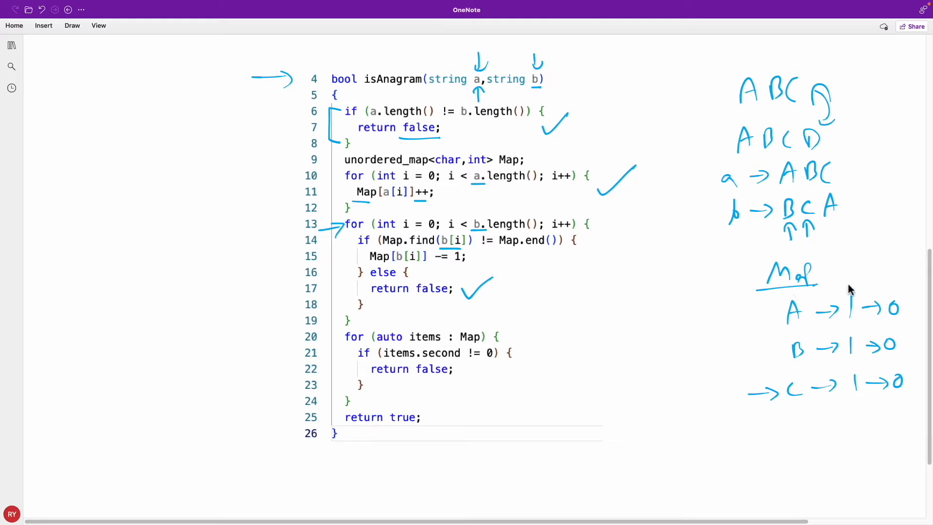
mouse_move(795, 294)
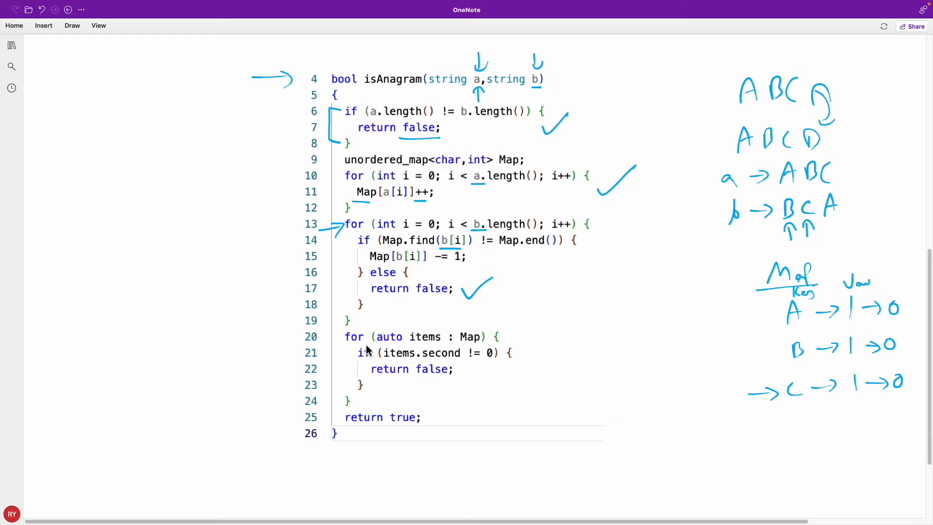
drag(339, 347, 357, 347)
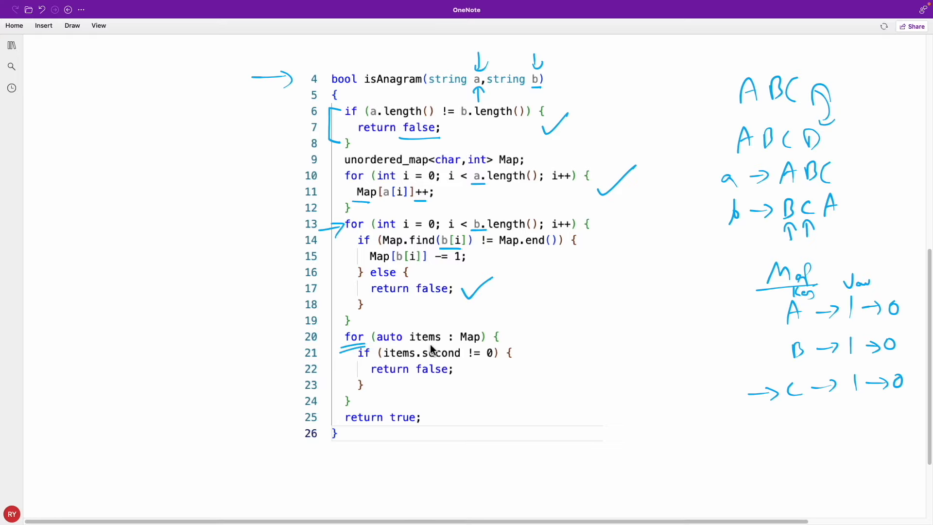
mouse_move(446, 352)
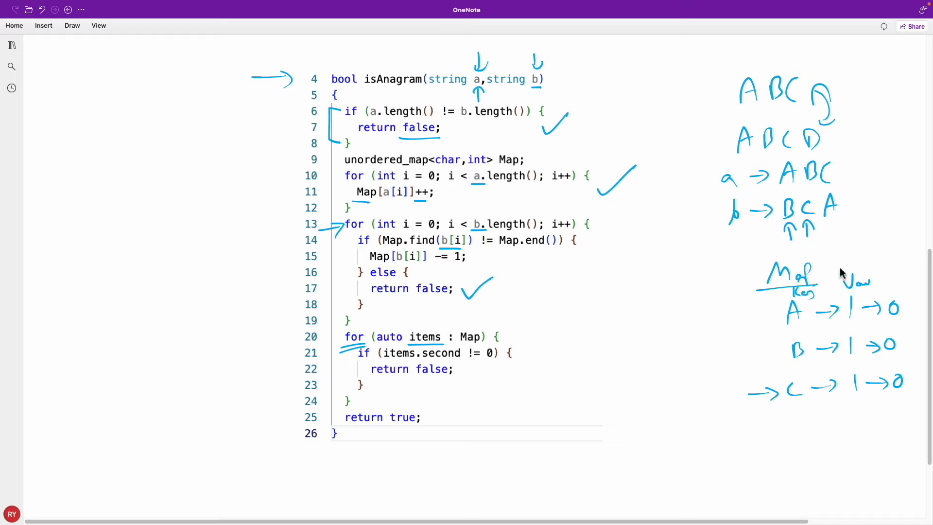
mouse_move(553, 347)
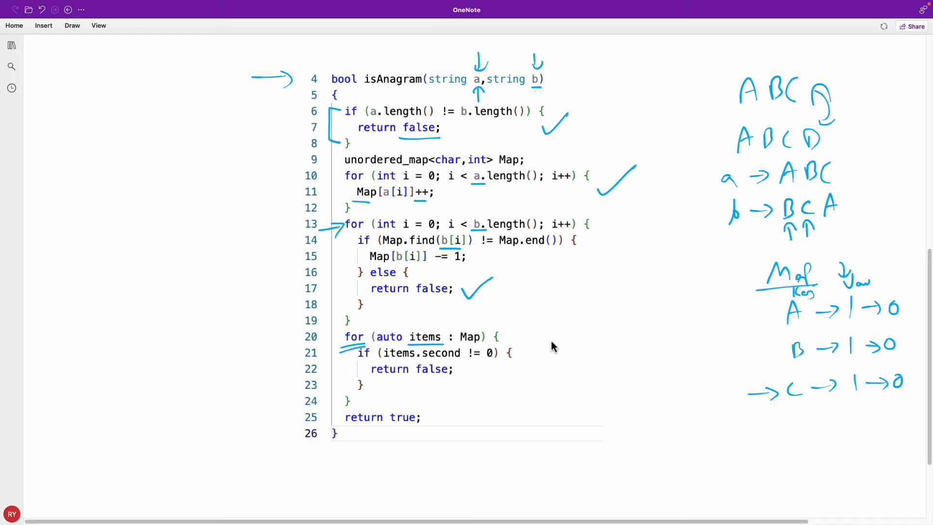
Step: Arrow the map's A entry and tick the early return false in the final loop
drag(747, 308, 774, 308)
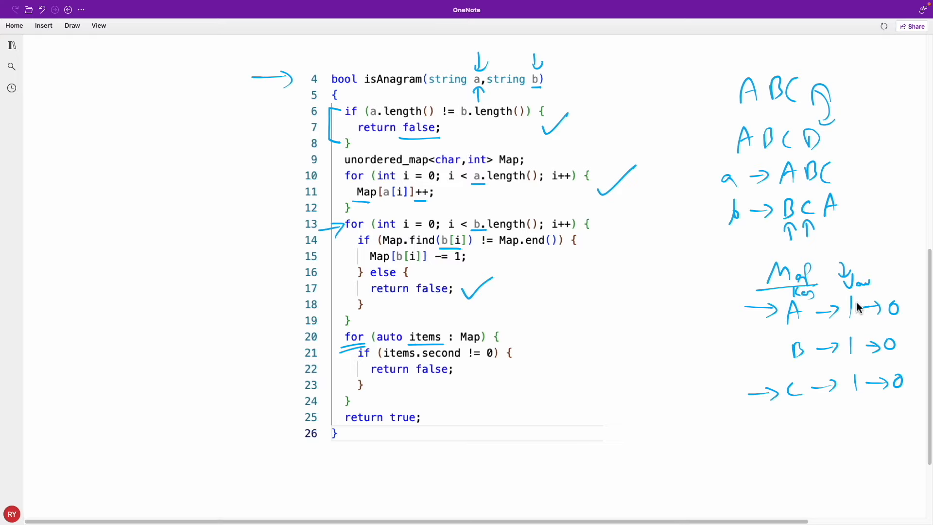
mouse_move(851, 378)
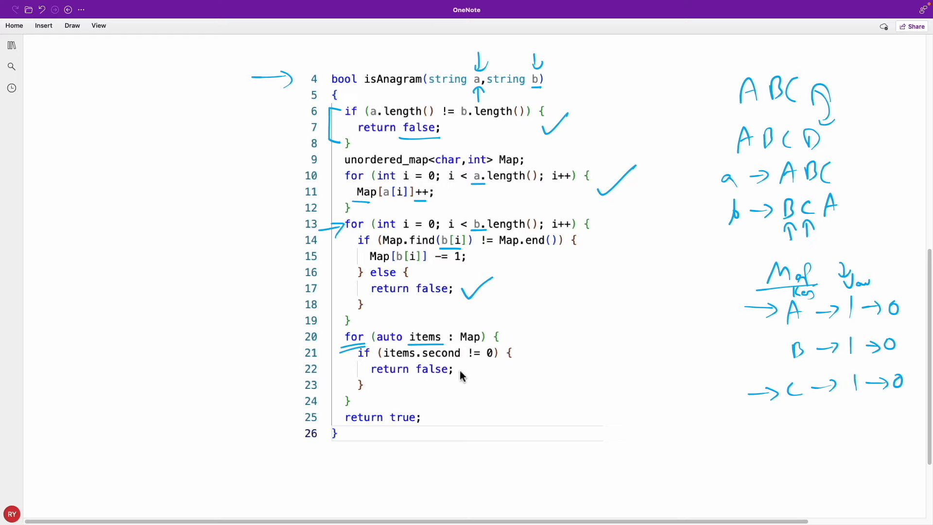
drag(460, 370, 482, 372)
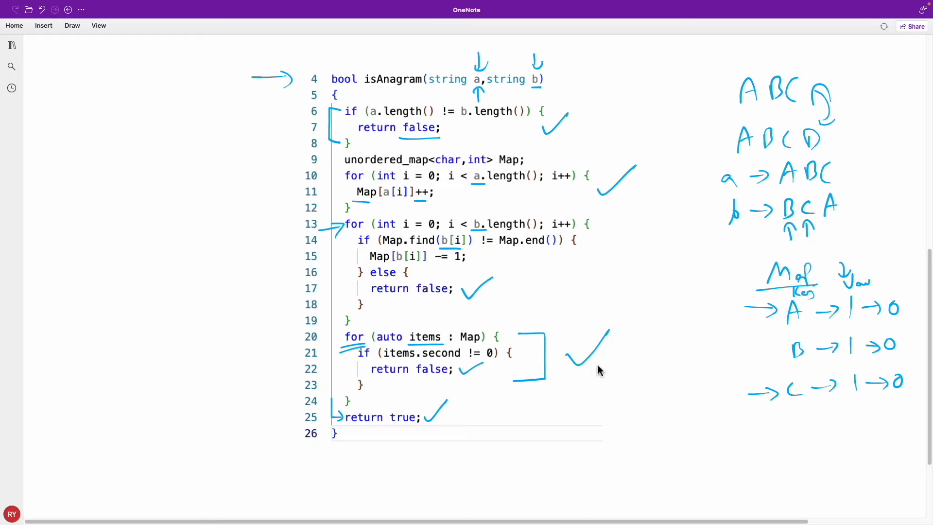
mouse_move(347, 334)
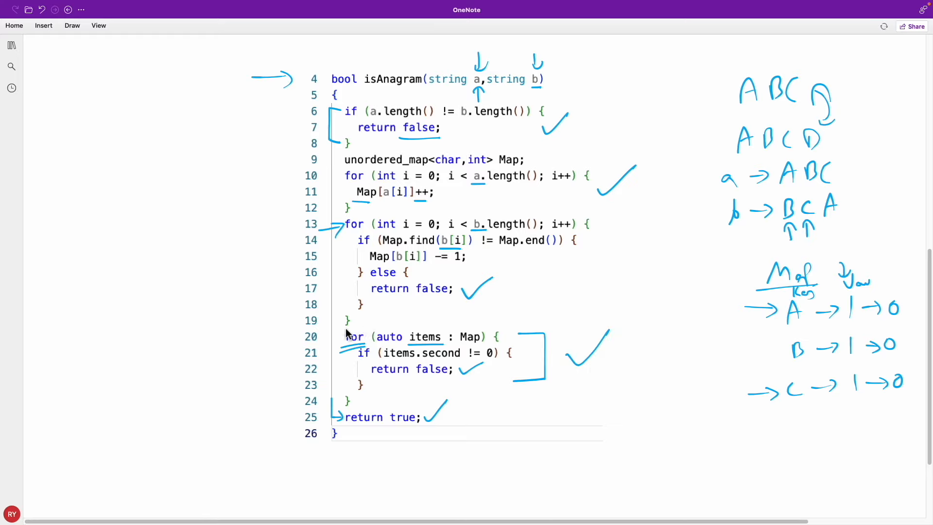
mouse_move(354, 348)
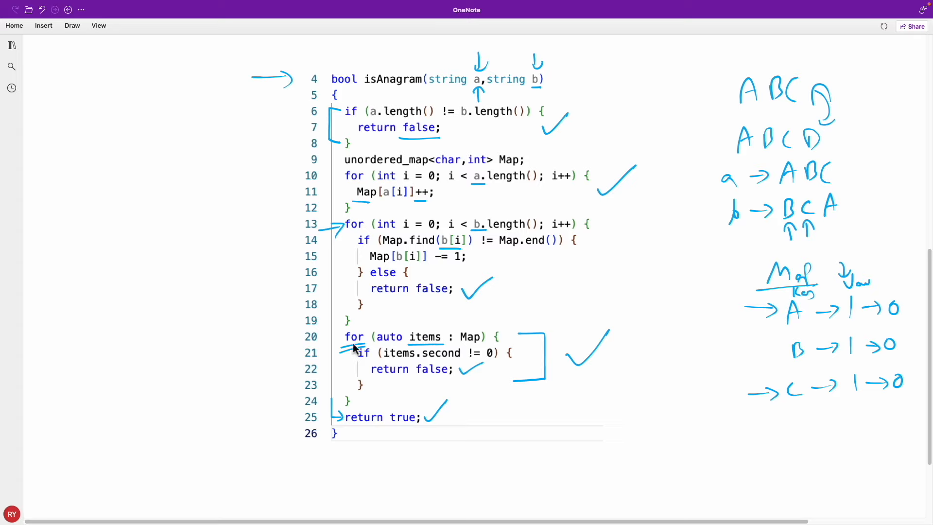
mouse_move(361, 439)
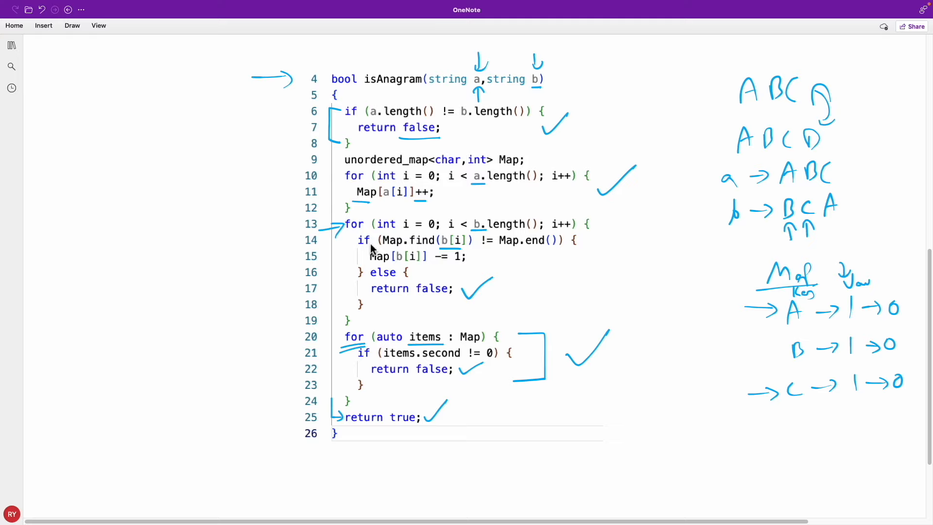
mouse_move(386, 303)
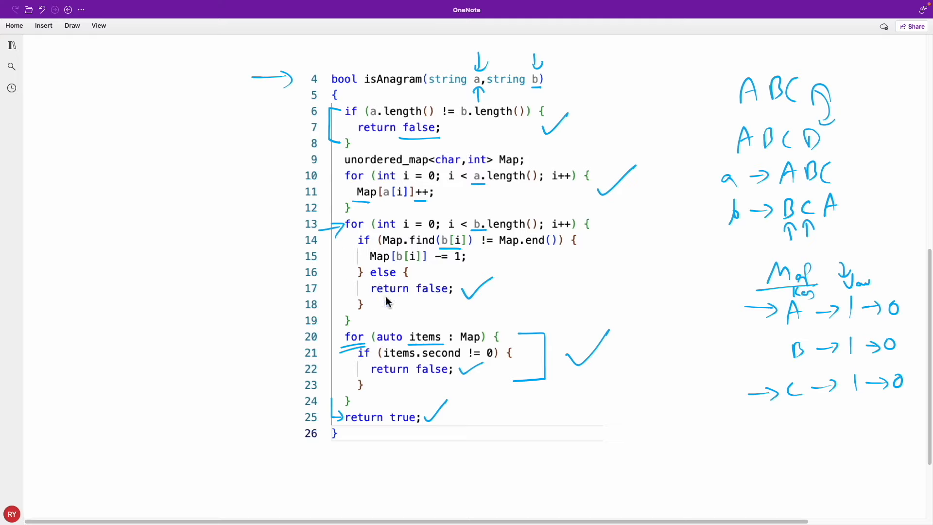
mouse_move(480, 301)
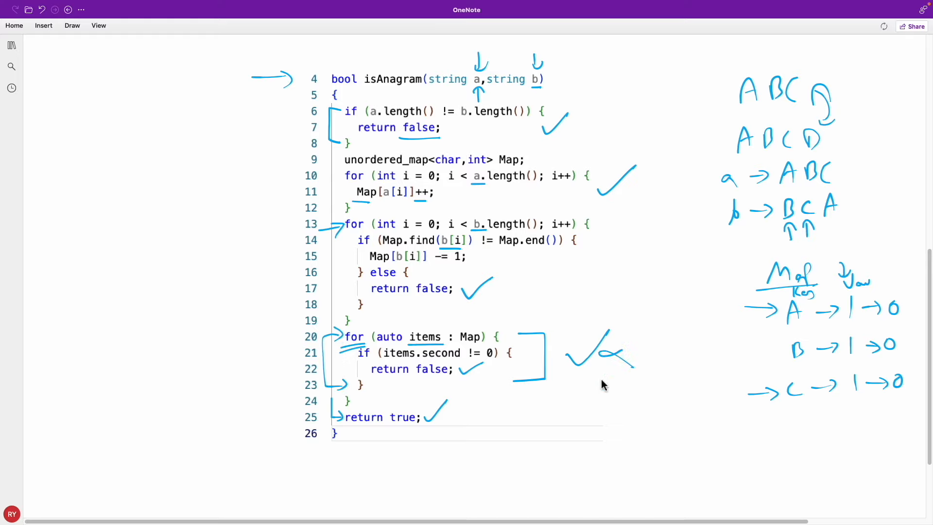
Step: Draw an empty rectangle in the left margin beside the code
drag(143, 226, 208, 272)
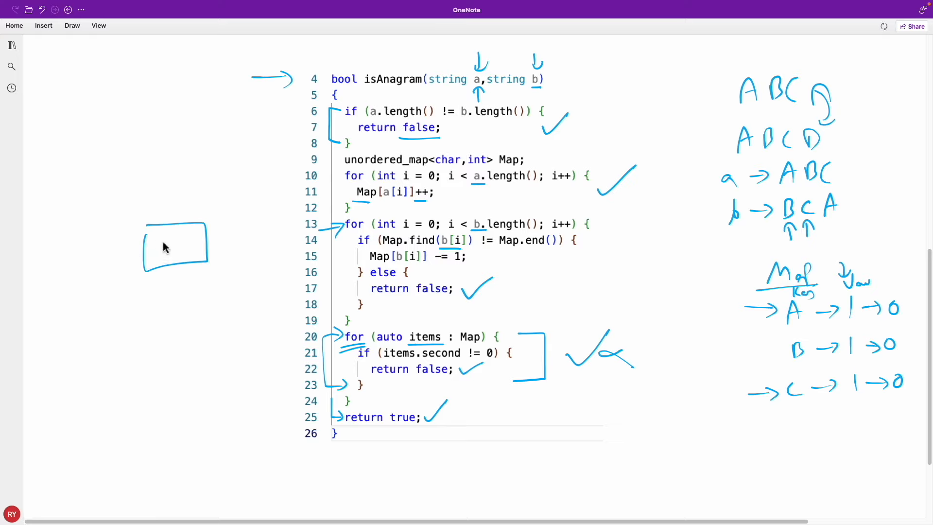